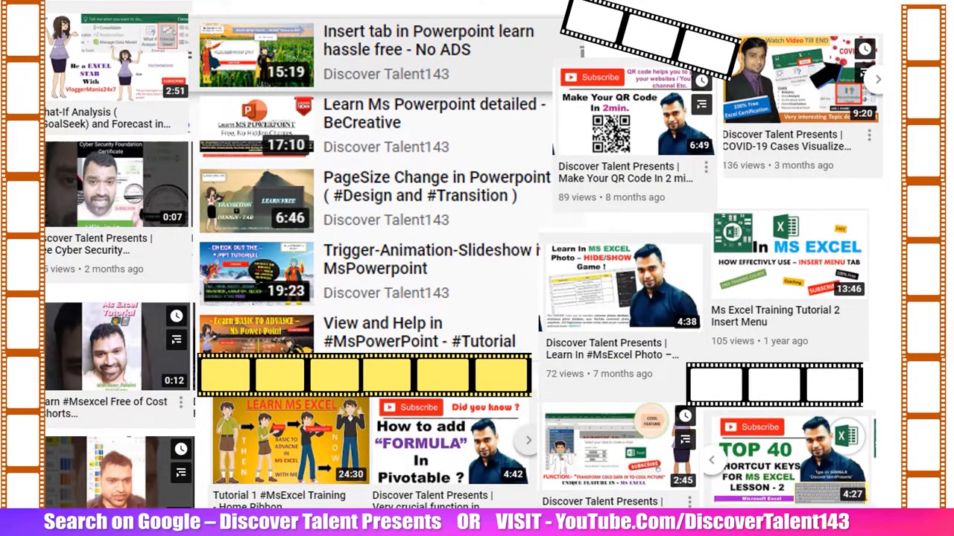
Enter the headers Sr Nu, Name and Department starting in cell A1.
scroll("down", 3)
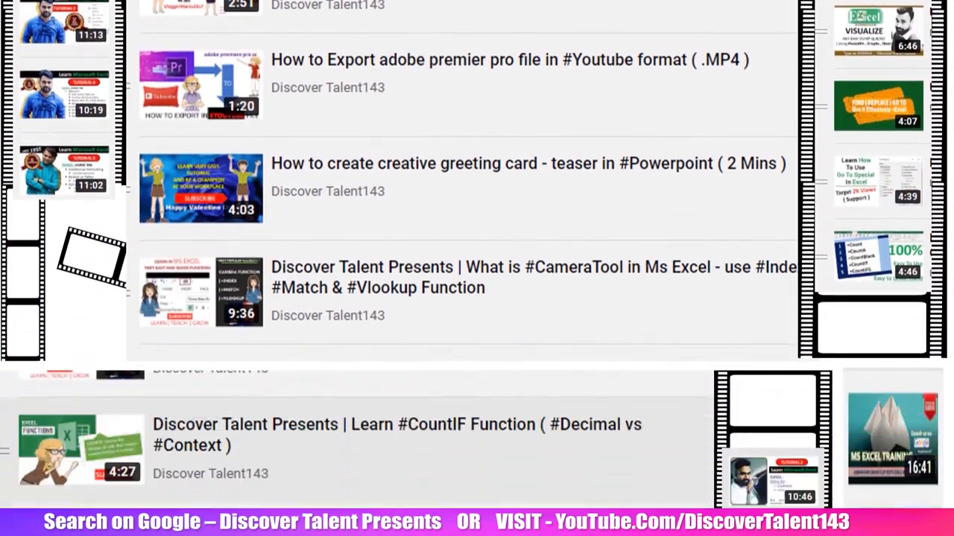
scroll("down", 3)
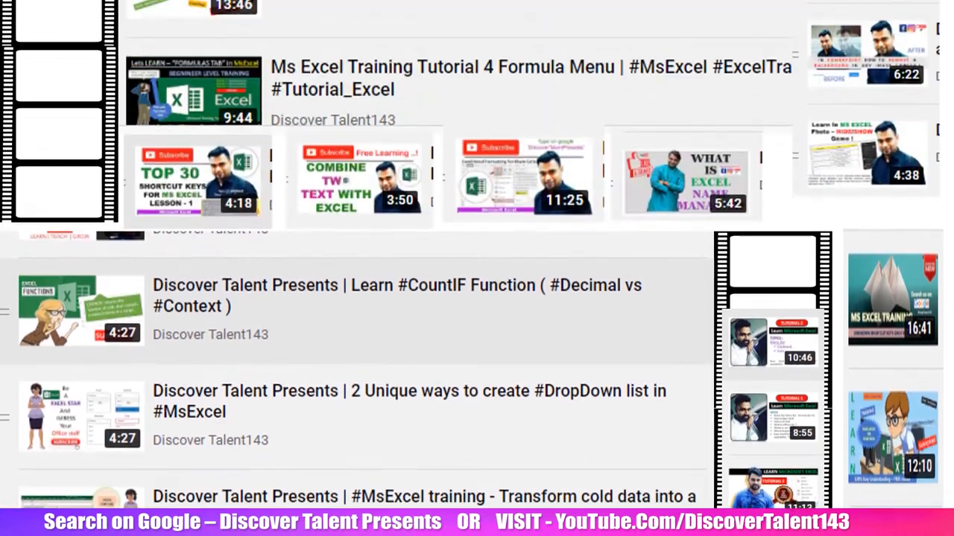
scroll("up", 3)
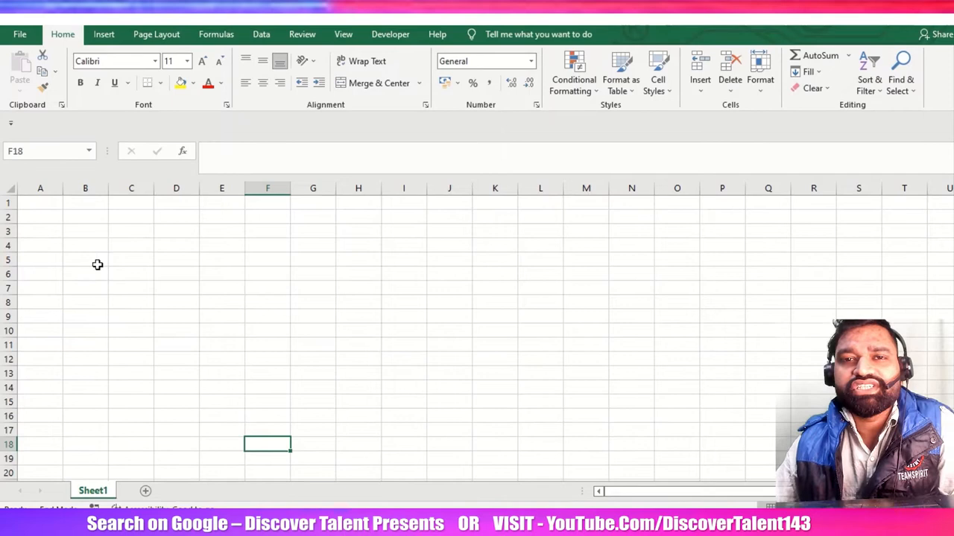
left_click(94, 259)
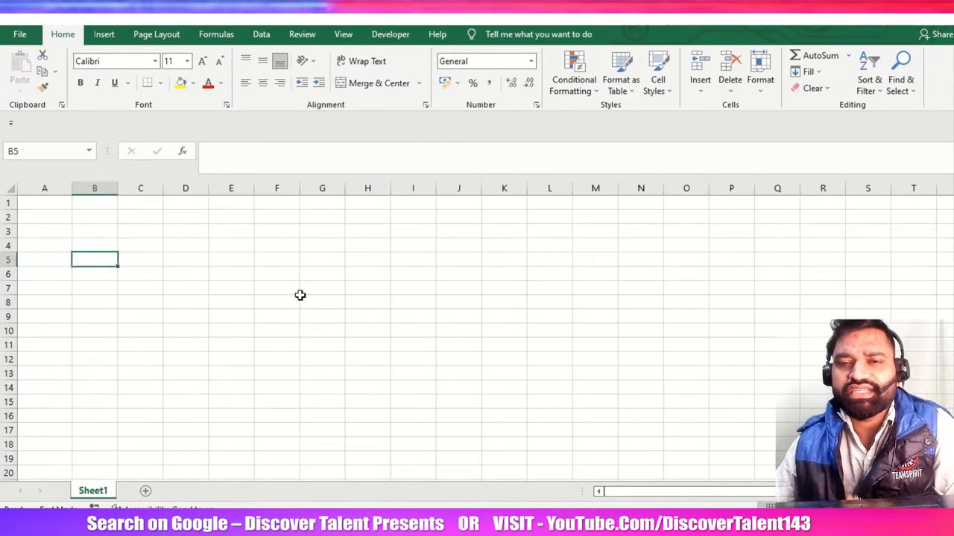
left_click(276, 259)
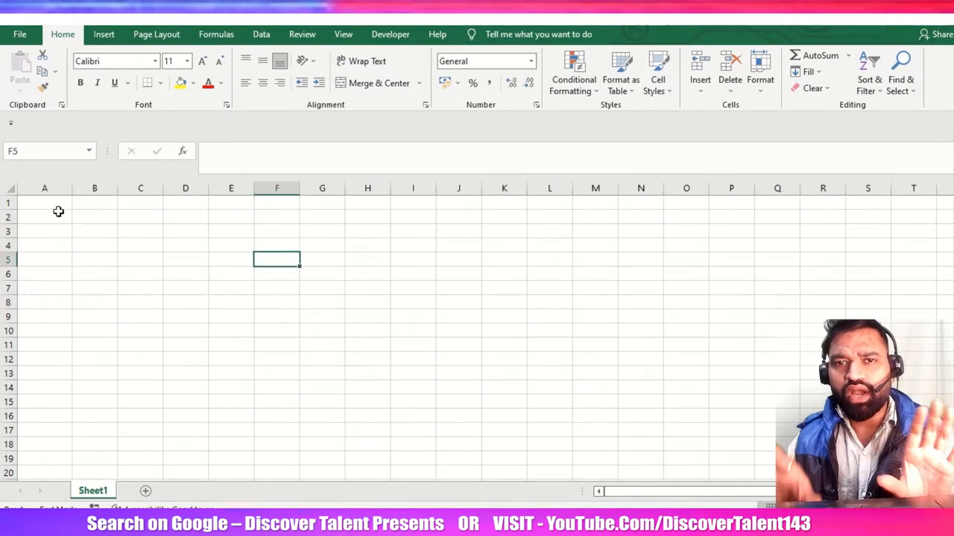
left_click(44, 203)
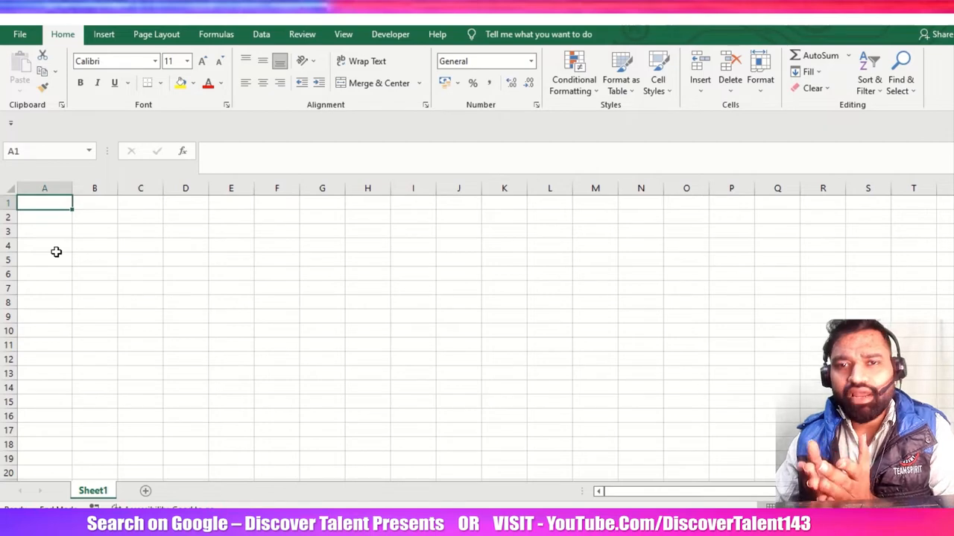
type("Sr Nu")
left_click(141, 203)
type("ED")
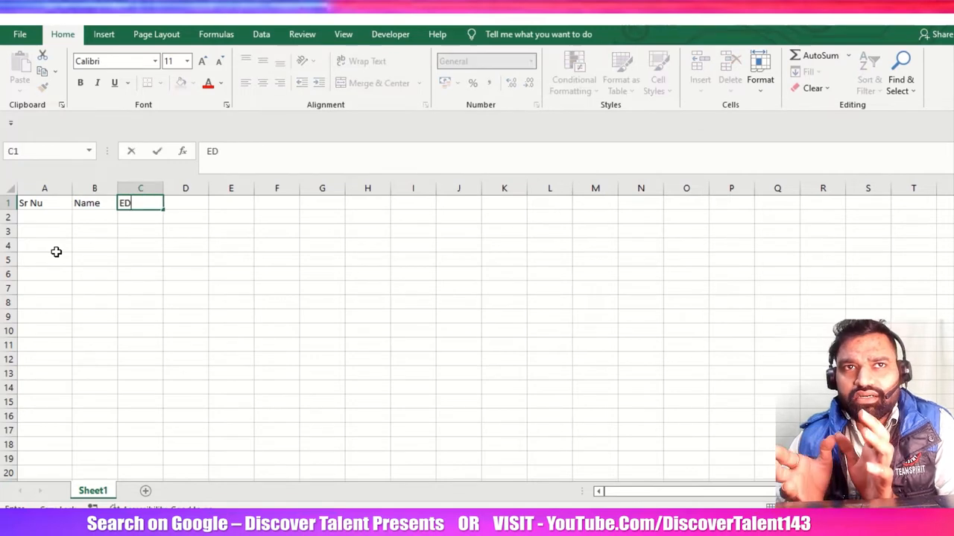
type("epart")
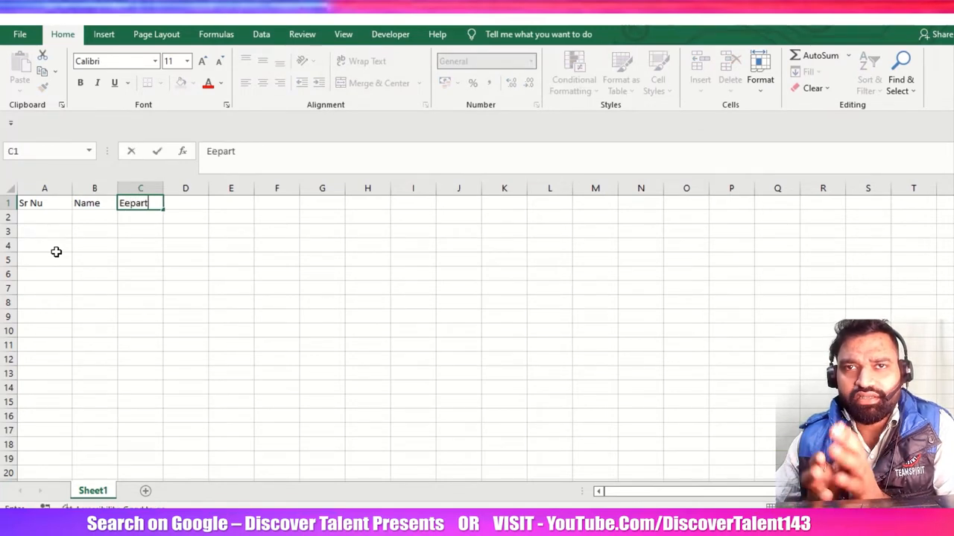
type("m")
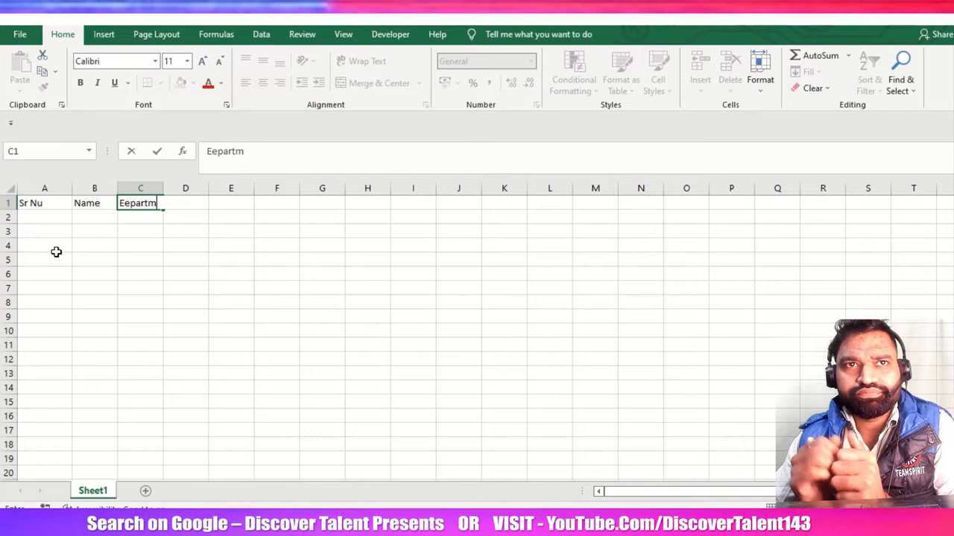
type("Department")
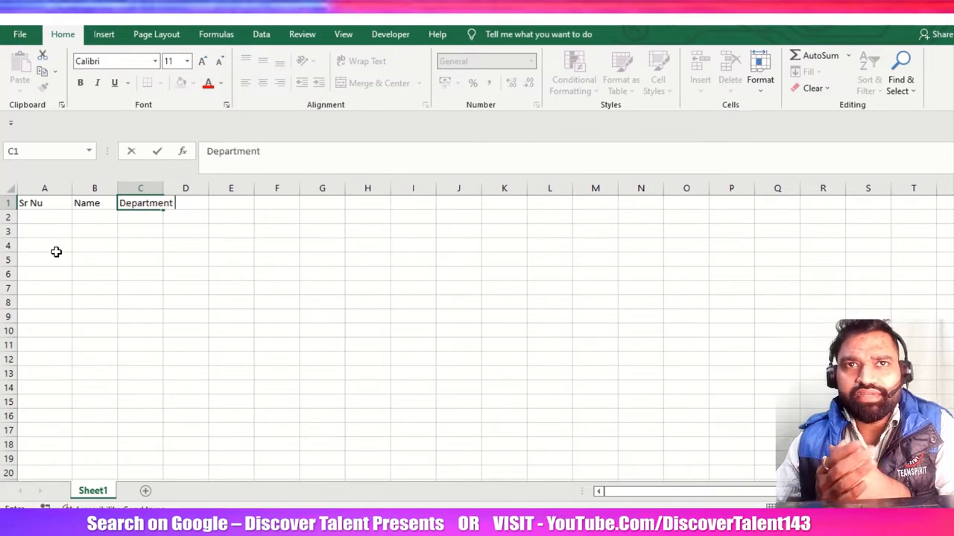
Add the Issue Type, Start Time, End Time and Total headers, then select the whole sheet.
type("Issue Type")
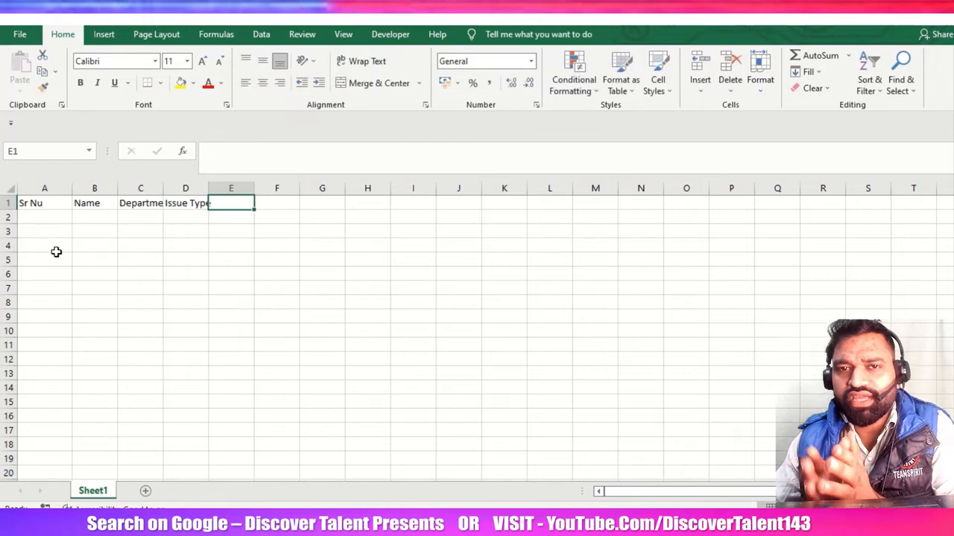
type("Ti")
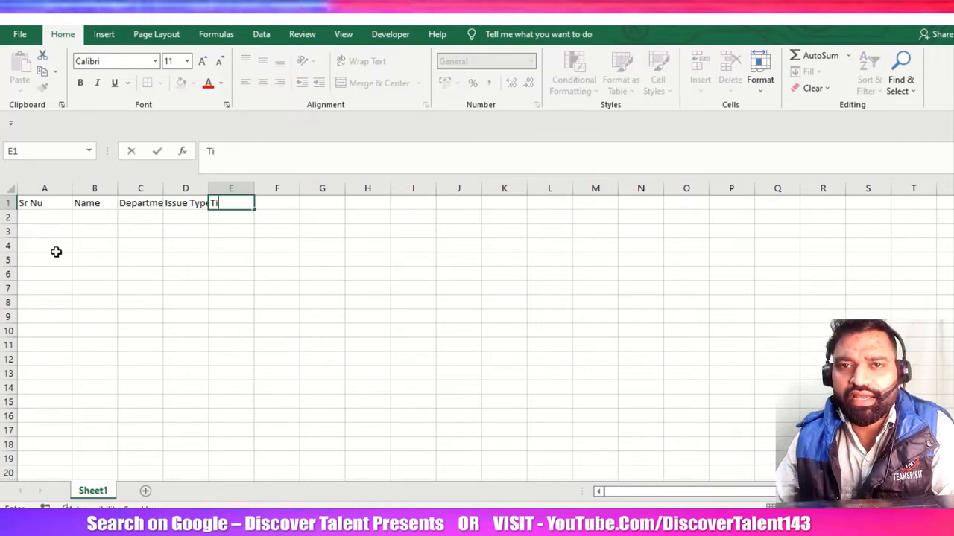
type("Start Time")
left_click(322, 202)
type("O")
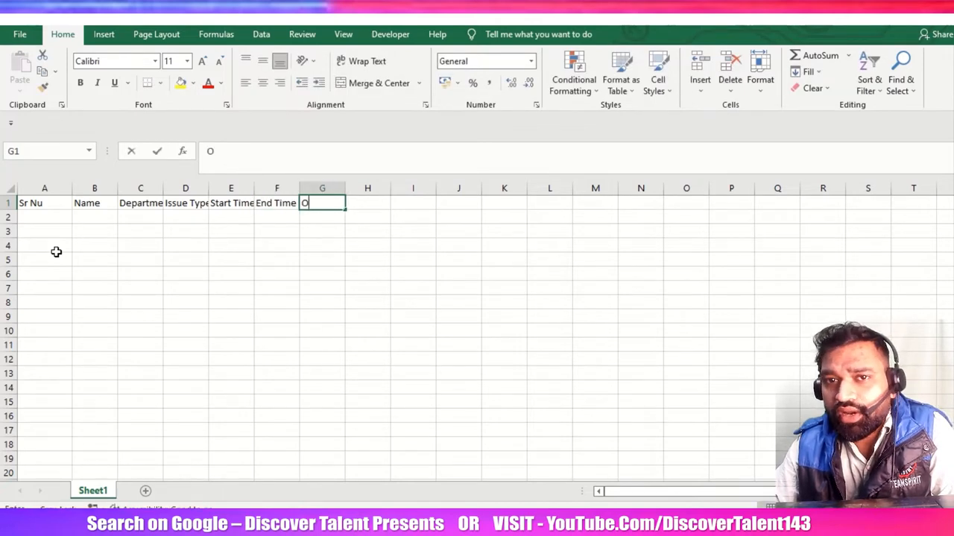
type("Total")
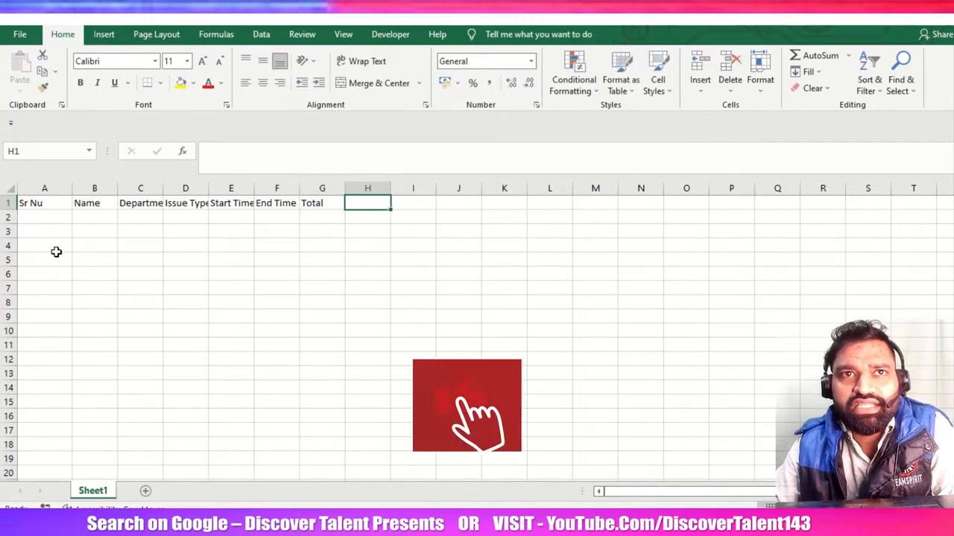
left_click(44, 188)
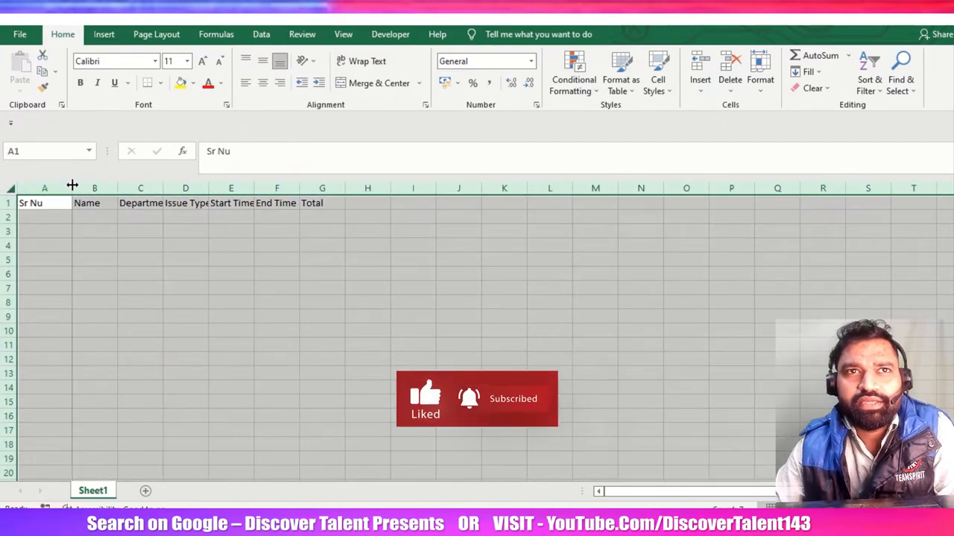
Fit columns to their header text and insert an Emp ID column before Name.
left_click(164, 203)
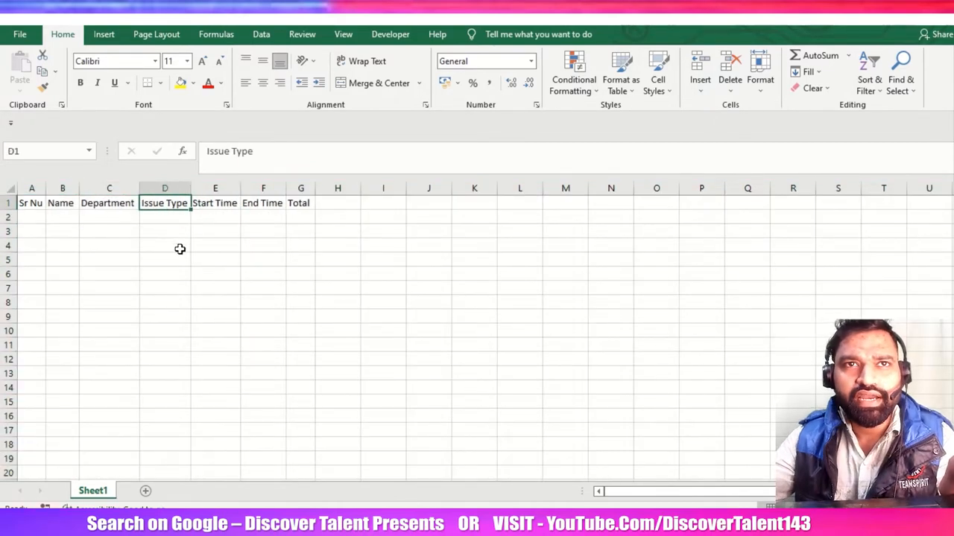
right_click(62, 188)
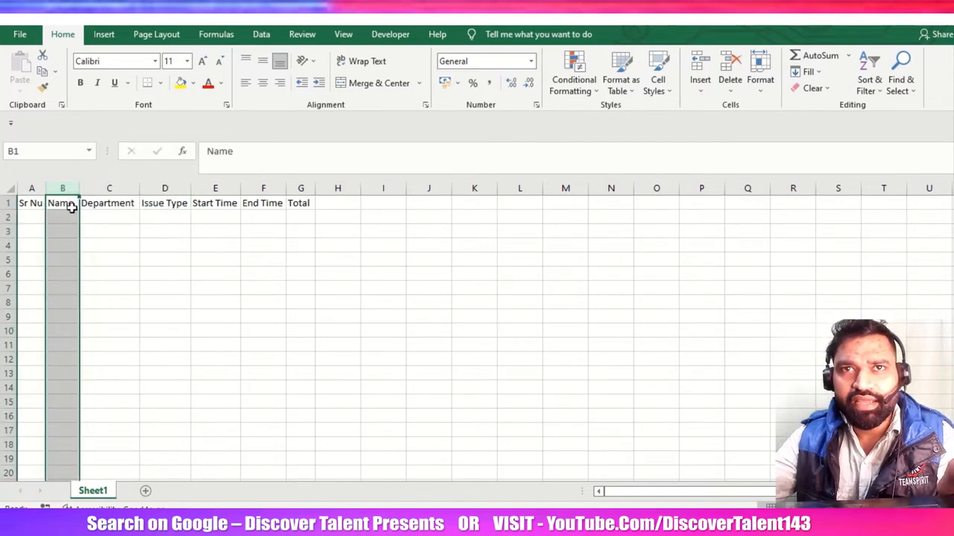
left_click(337, 203)
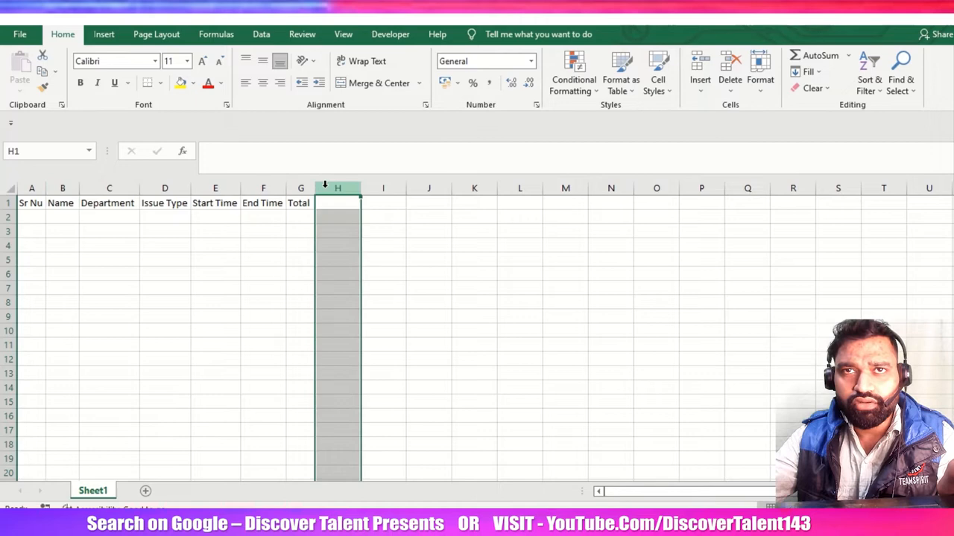
left_click_drag(63, 203, 263, 203)
type("E")
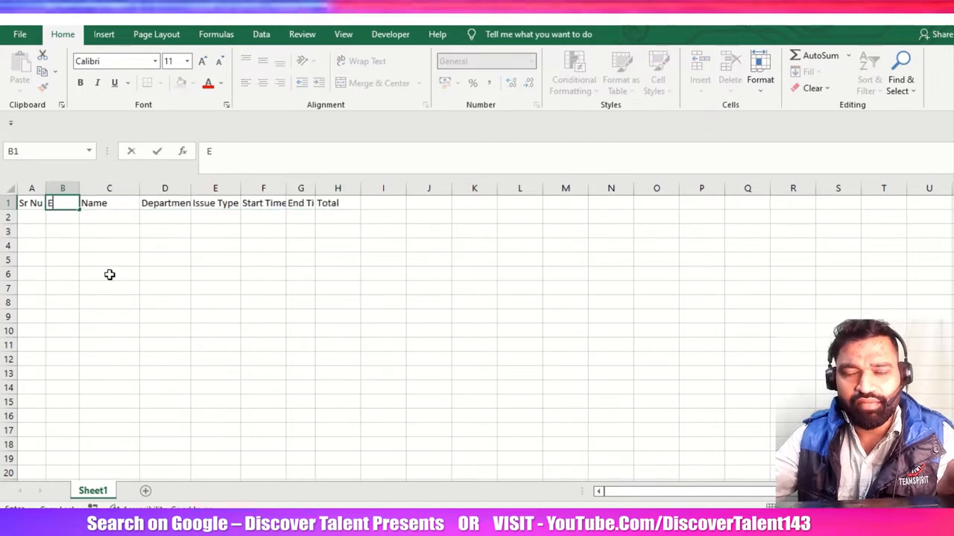
type("mp ID")
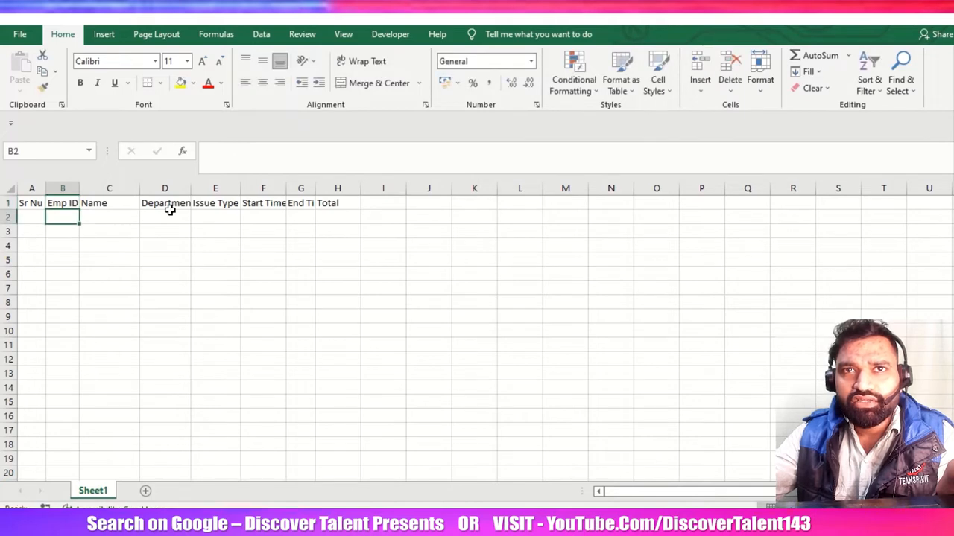
Widen the Department and End Time columns and add a Comments header.
left_click(170, 202)
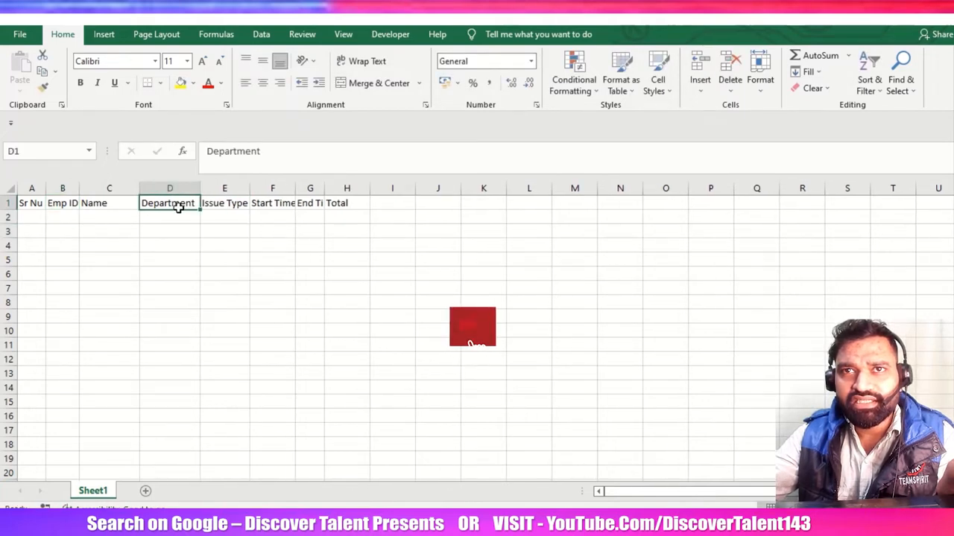
left_click(272, 203)
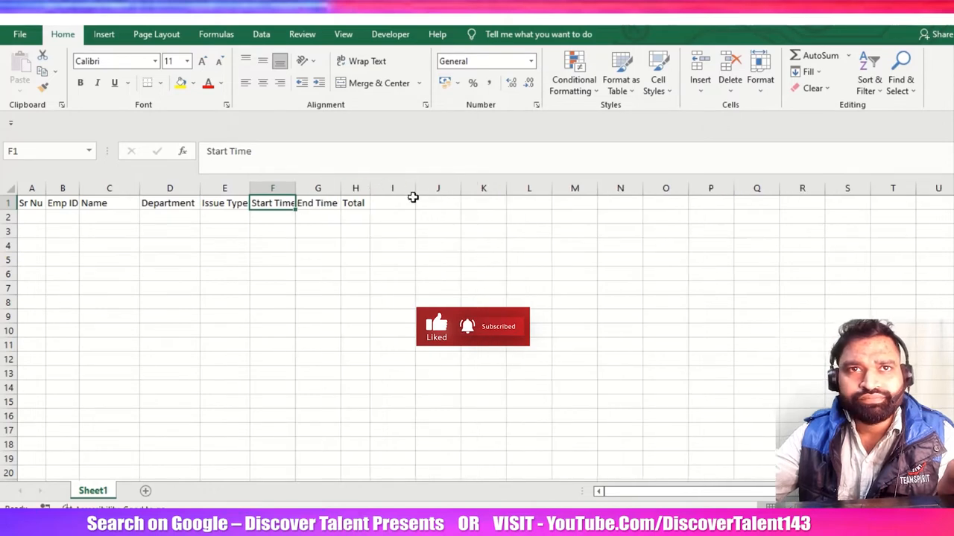
type("Com")
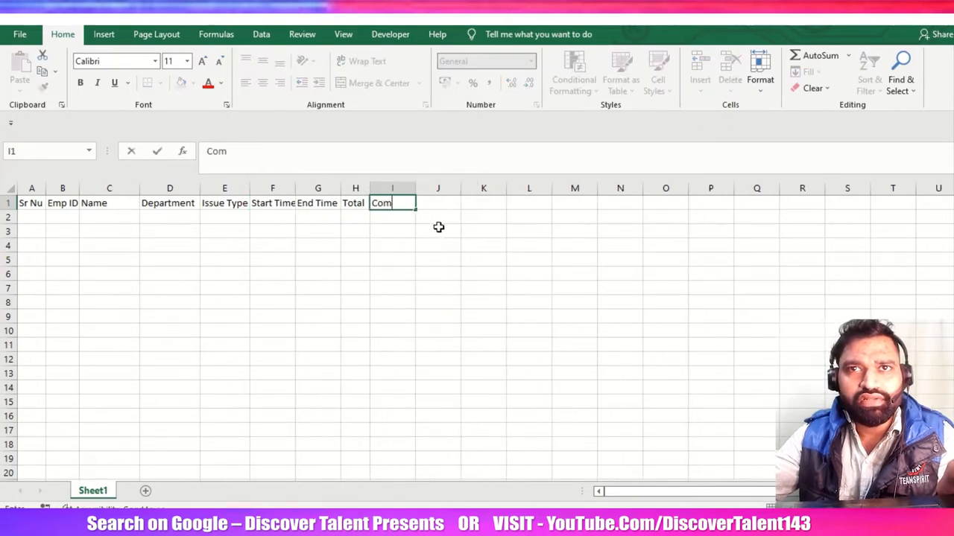
key("Return")
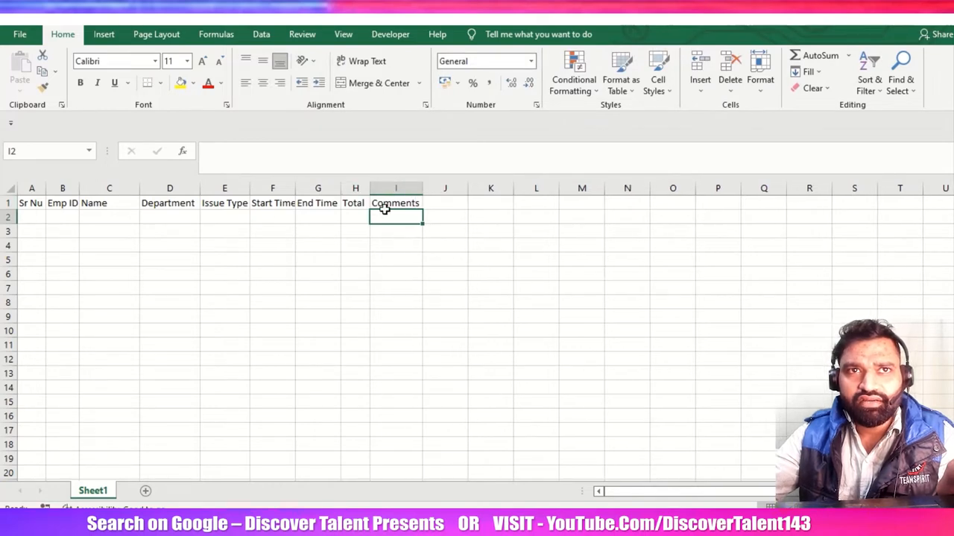
left_click(169, 231)
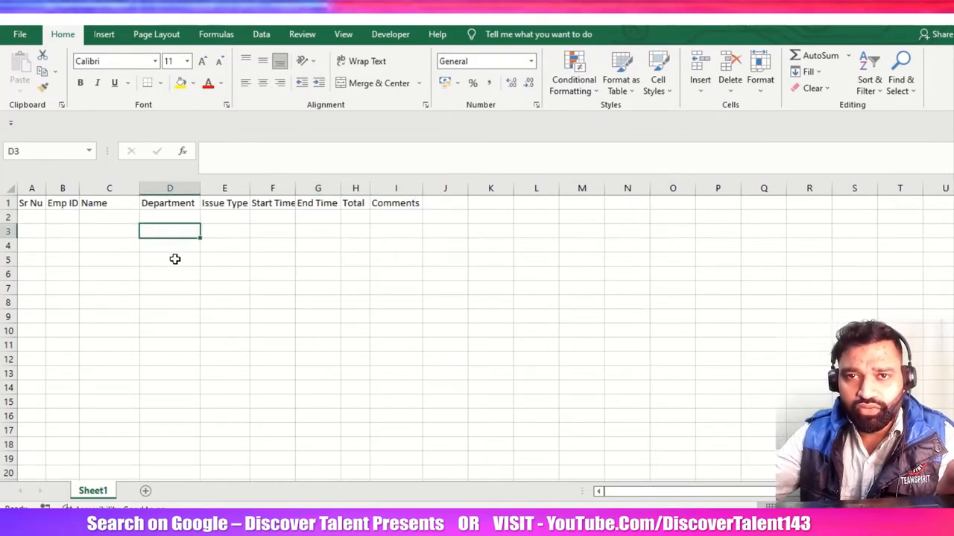
left_click(170, 259)
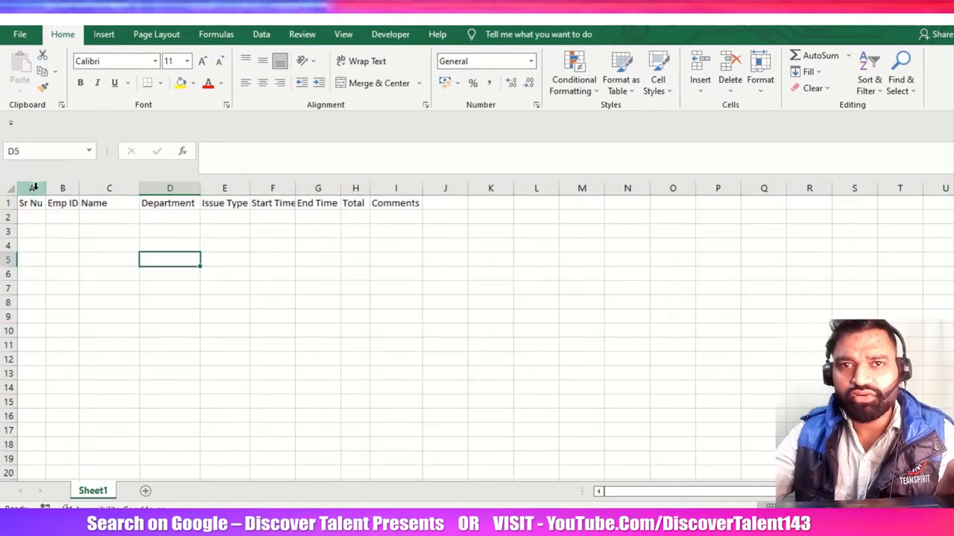
Convert columns A:I into a table with 'My table has headers' ticked.
left_click_drag(32, 188, 396, 188)
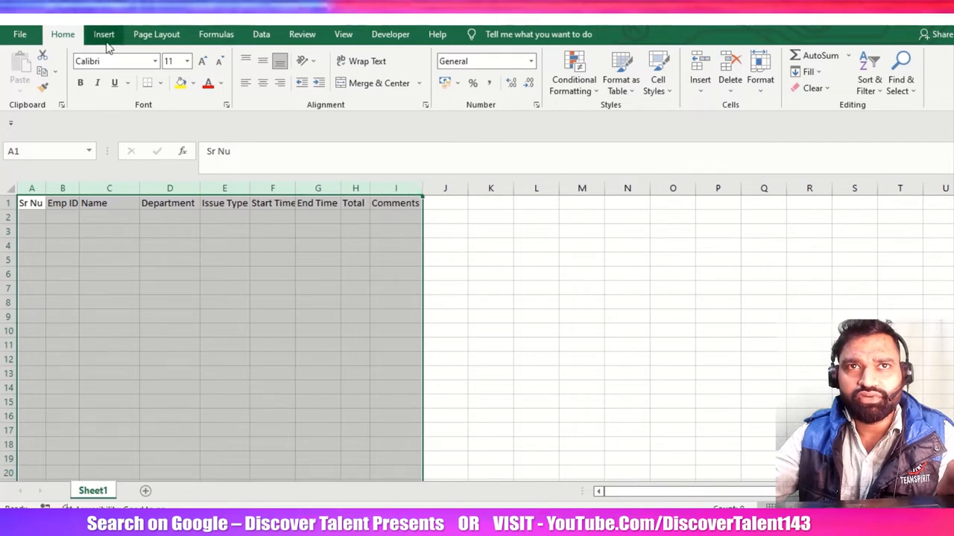
left_click(104, 34)
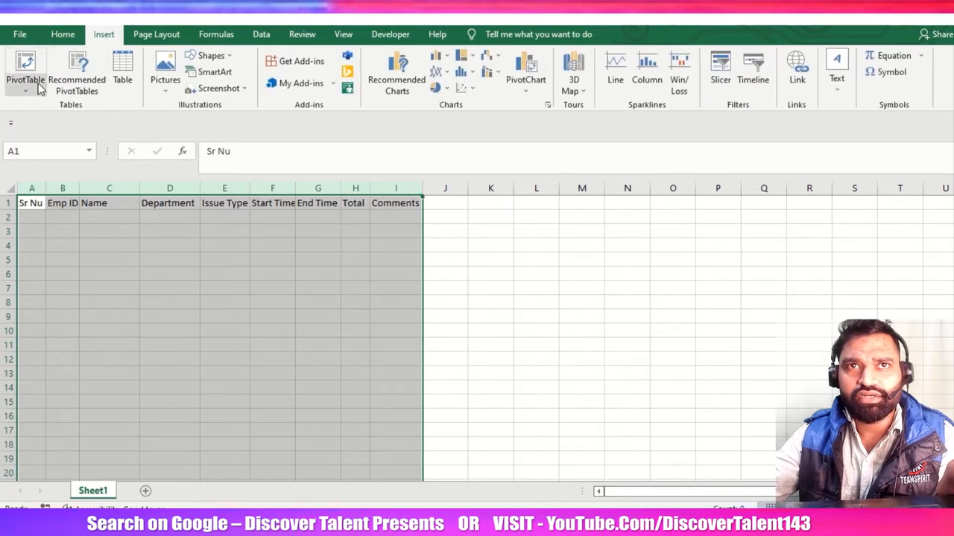
mouse_move(123, 71)
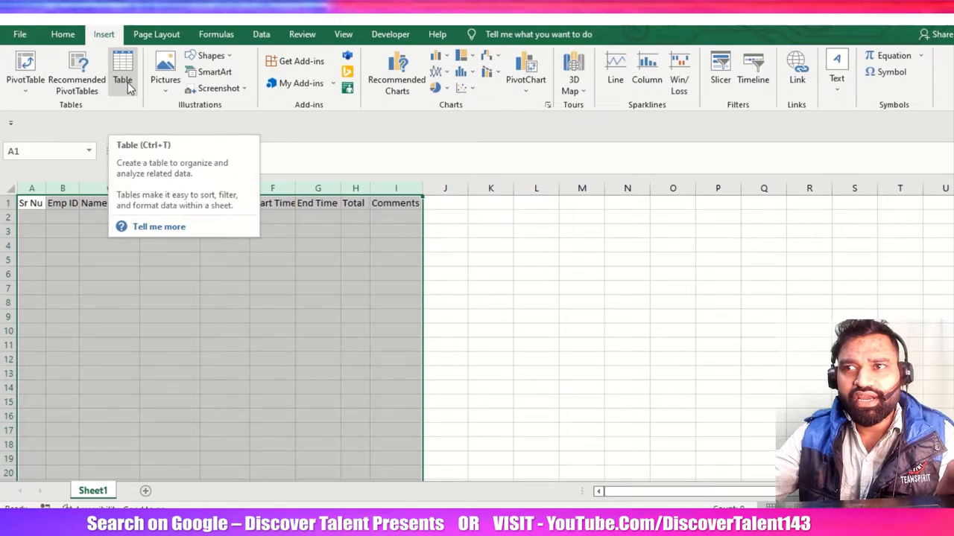
mouse_move(160, 153)
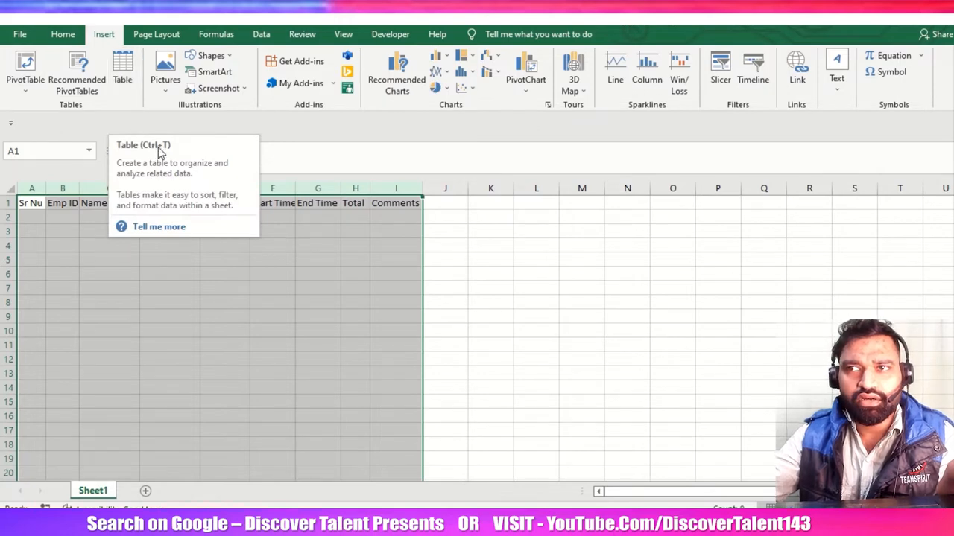
left_click(122, 67)
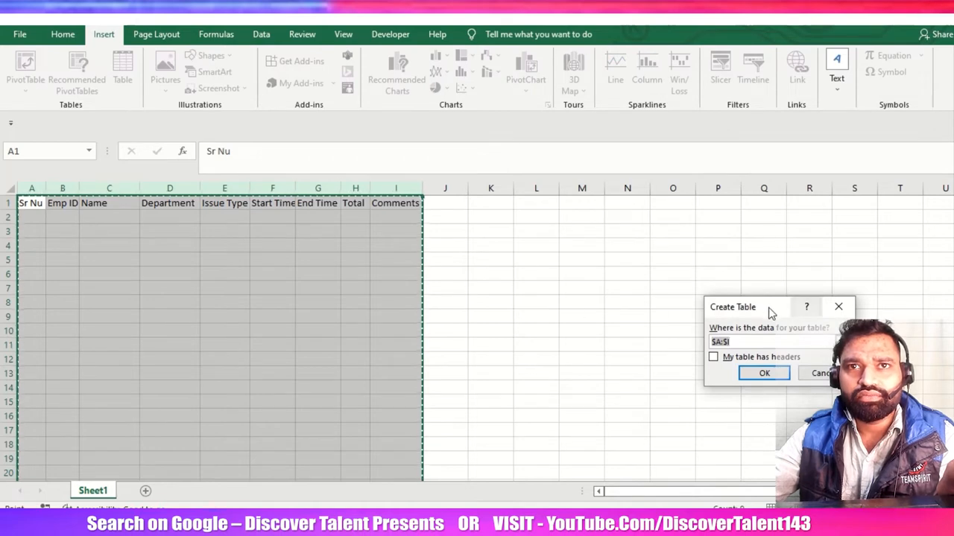
left_click(805, 307)
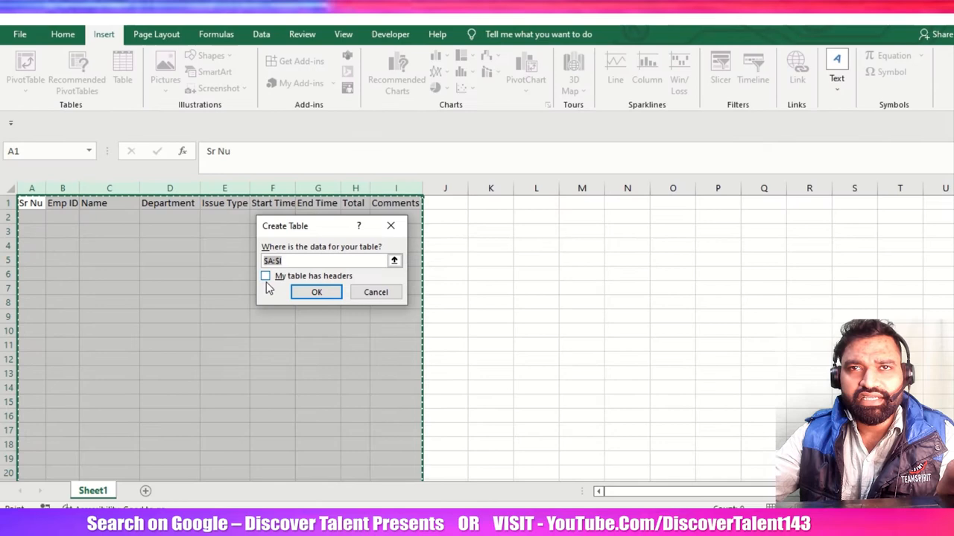
left_click(316, 292)
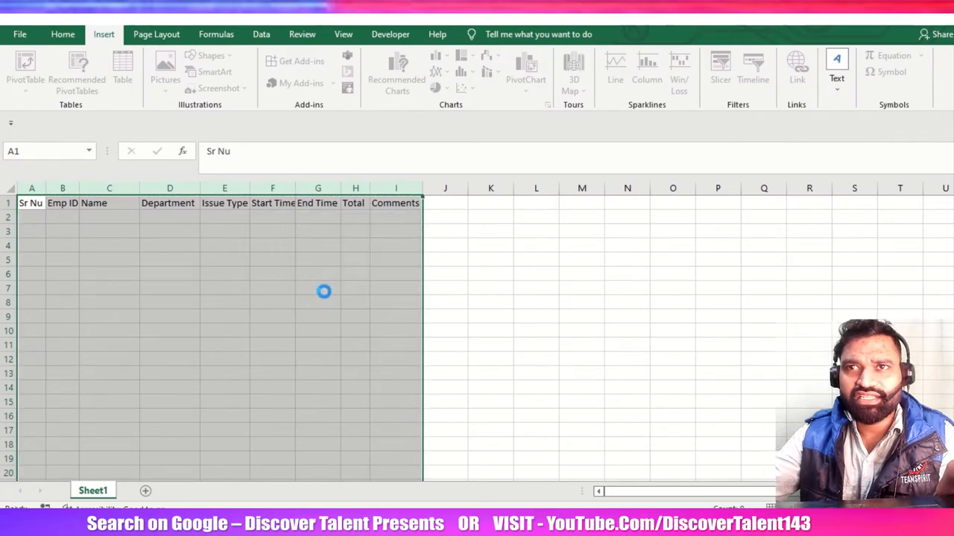
left_click(123, 67)
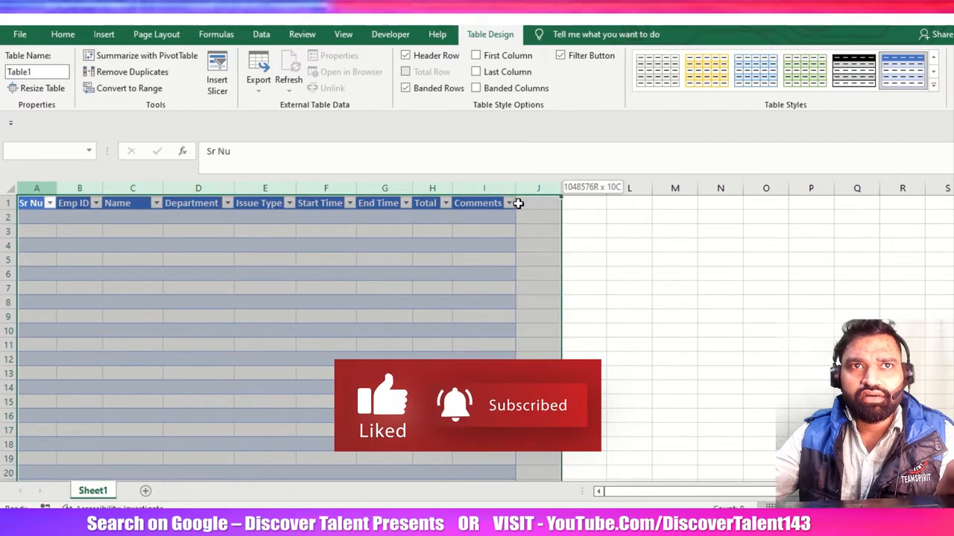
Apply the orange banded table style and rename the table DownTime.
left_click(706, 70)
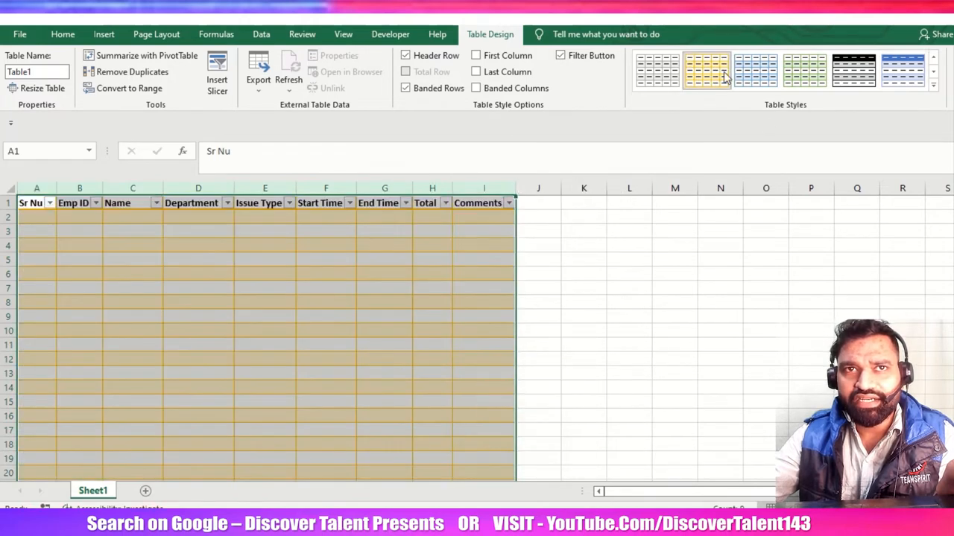
left_click(706, 69)
type("D")
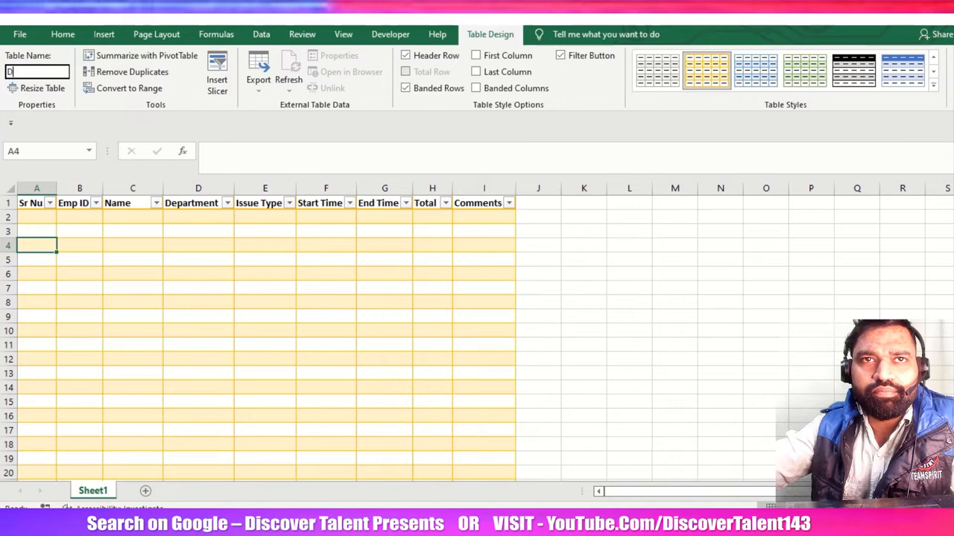
type("ownTime")
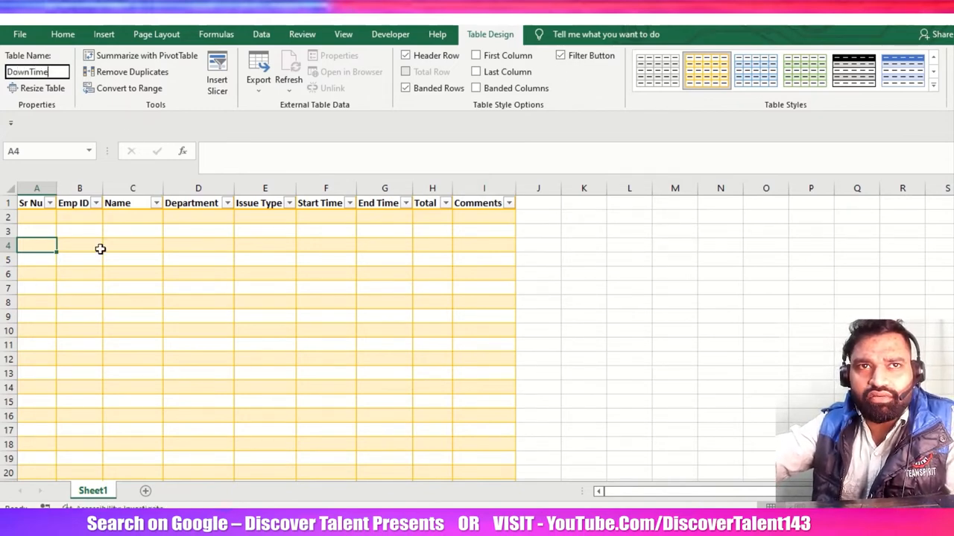
Number entries 1–3 and fill row 2 with 123456, Operations, Wifi Issue and 1:49 PM.
left_click(36, 217)
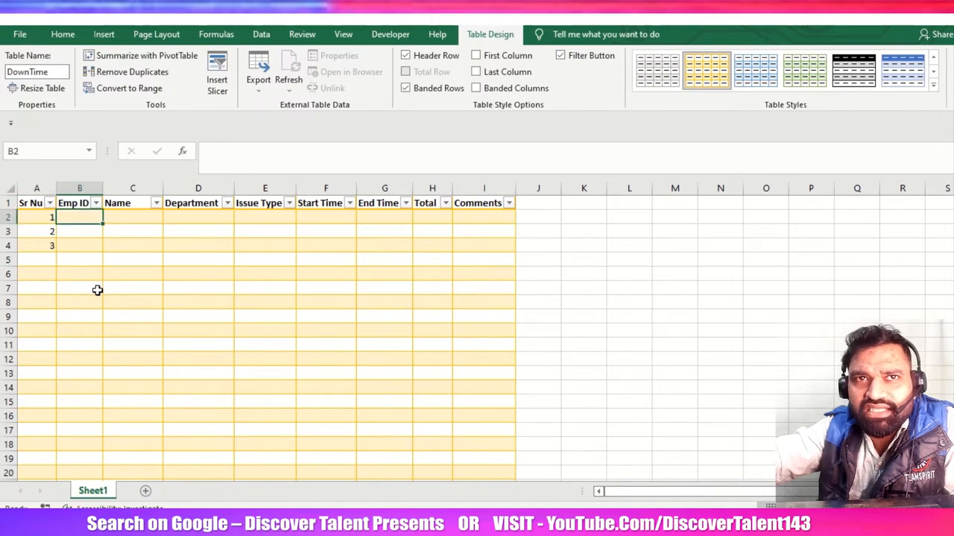
type("123456")
left_click(133, 217)
type("R")
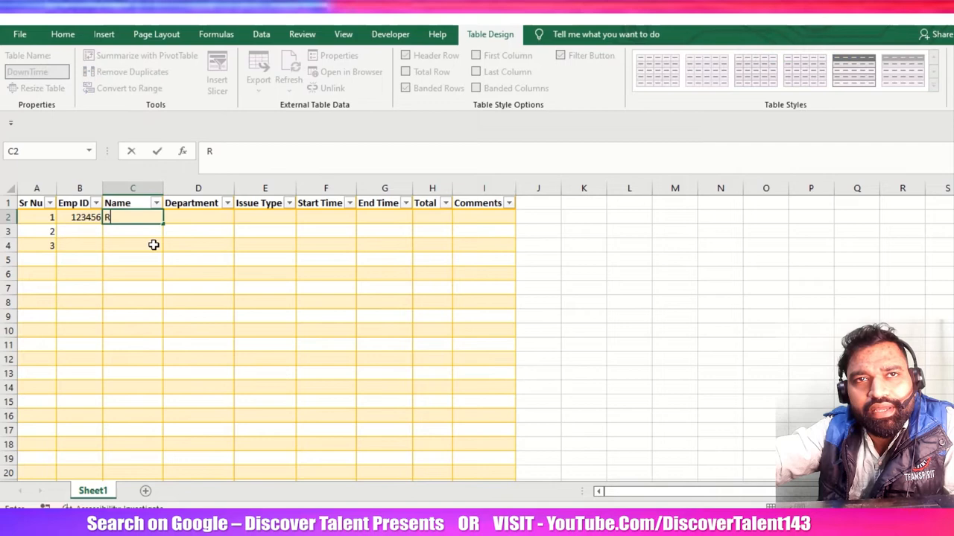
type("ajiv Kale")
left_click(198, 216)
type("Operations")
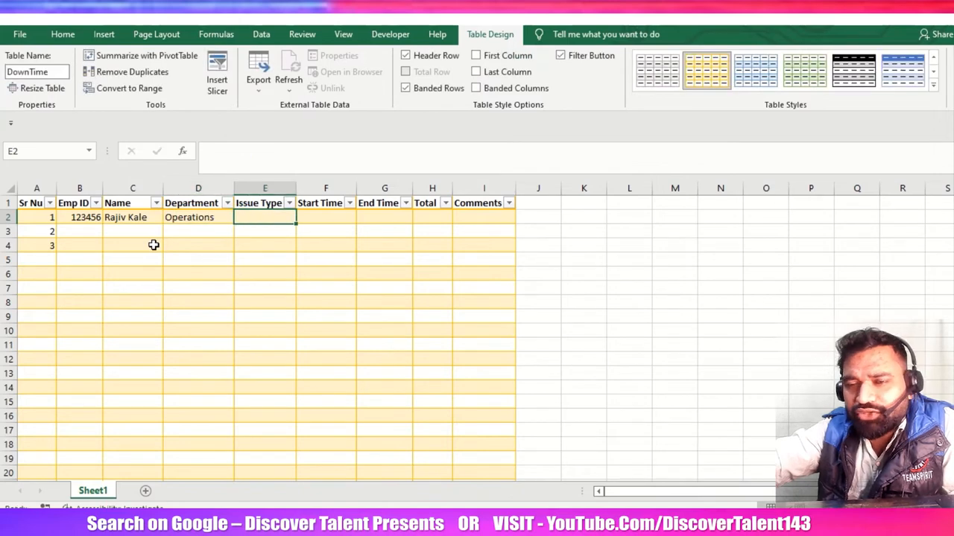
type("Wifi Issue")
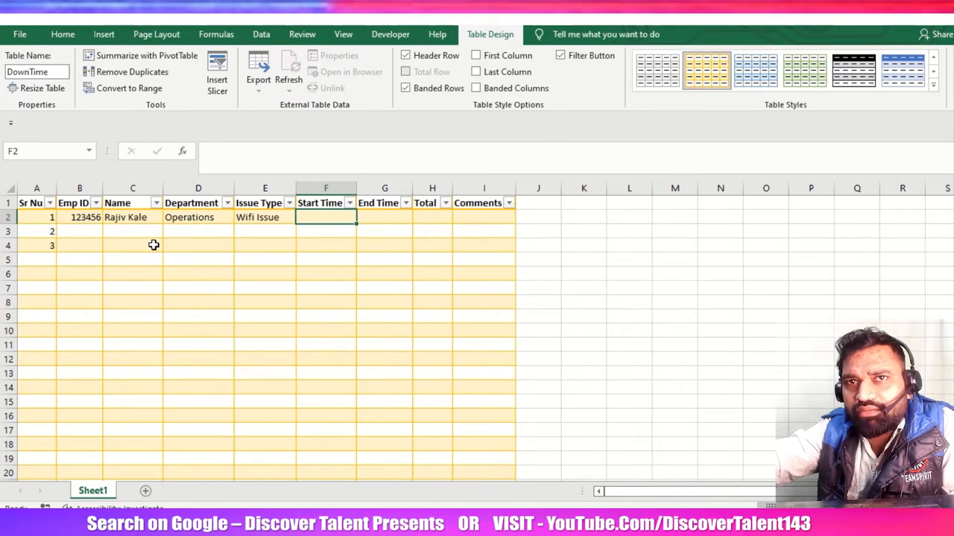
type("1:49 PM")
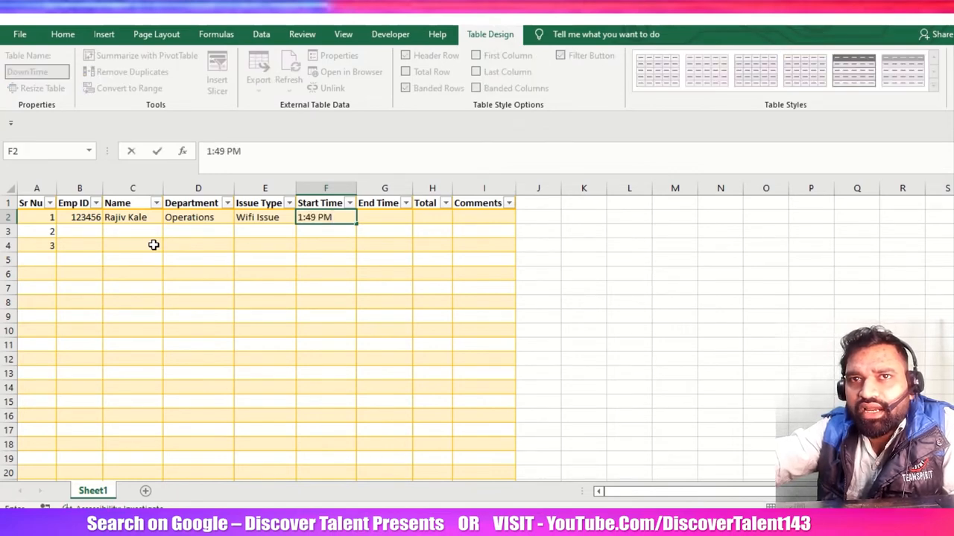
mouse_move(419, 232)
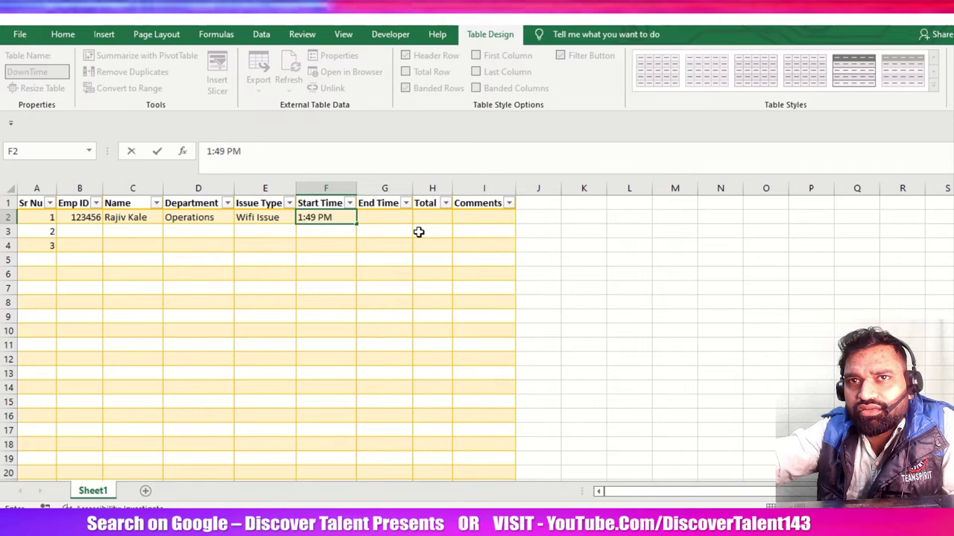
Set the first record's end time to 7:49 PM by editing the hour, then select F2:G2.
left_click(383, 259)
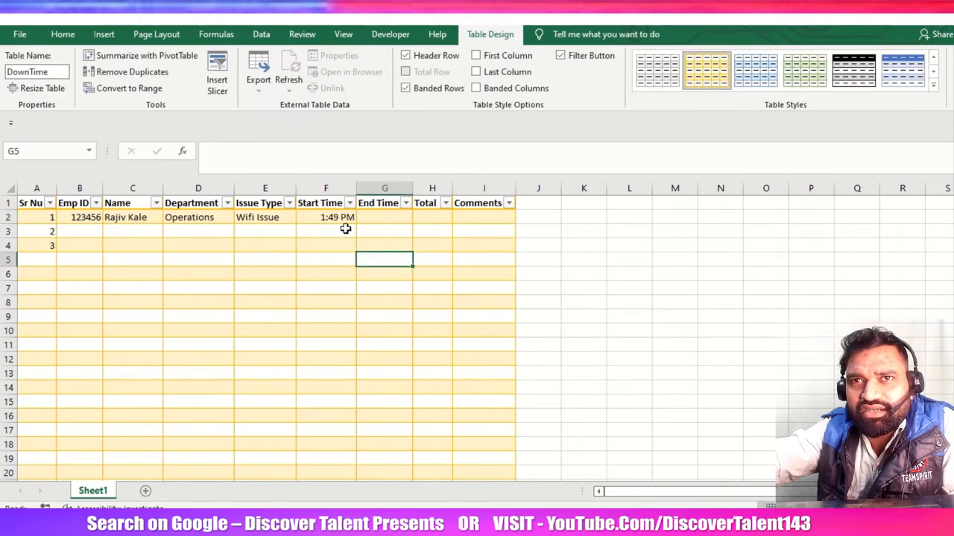
left_click(384, 217)
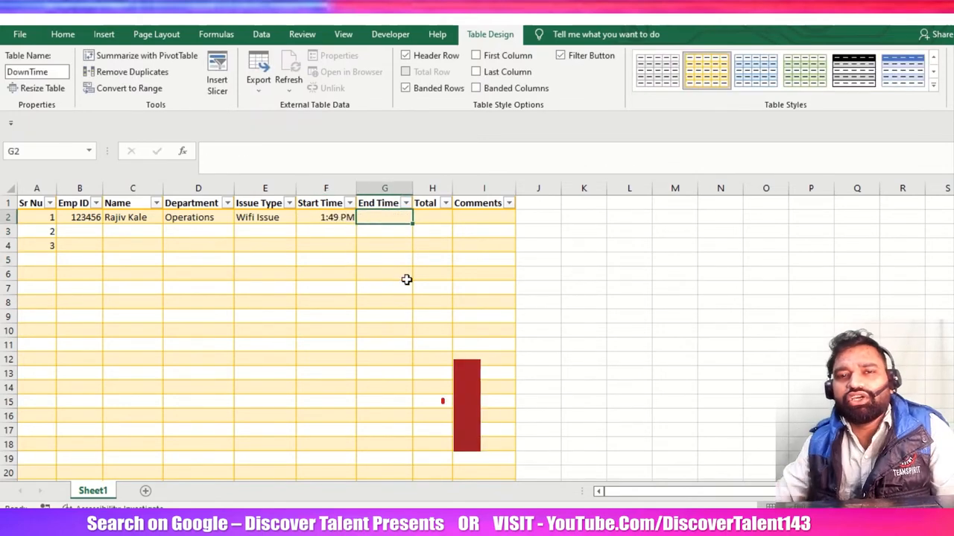
type("1:49 PM")
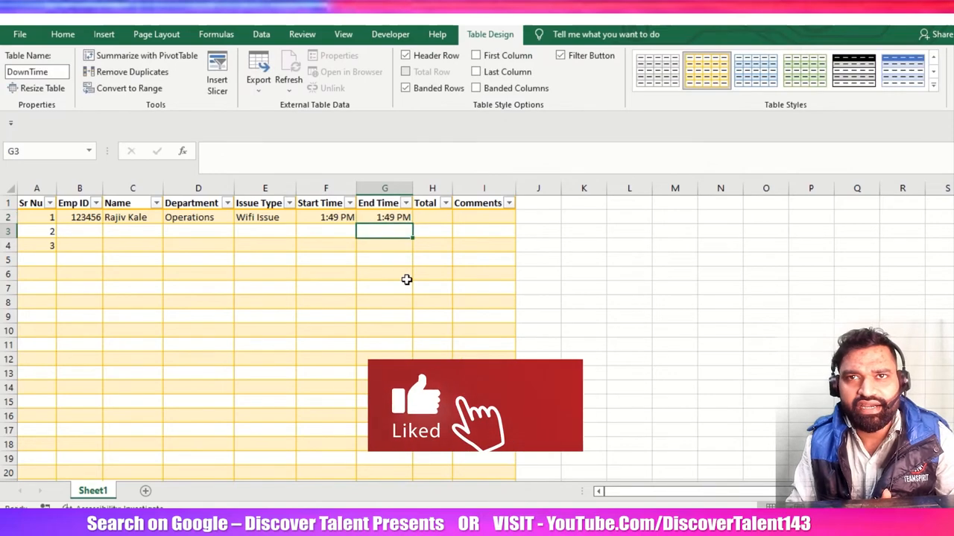
left_click(384, 203)
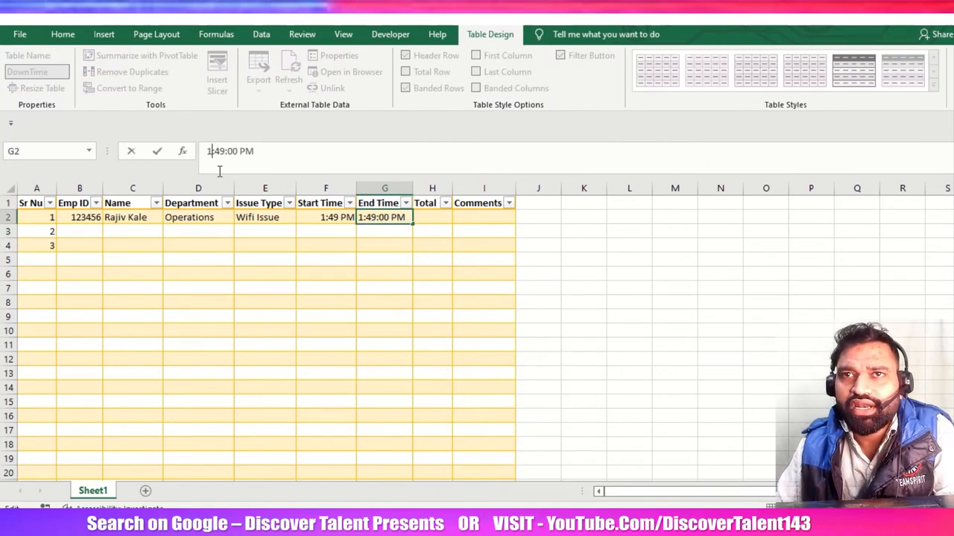
key("Backspace")
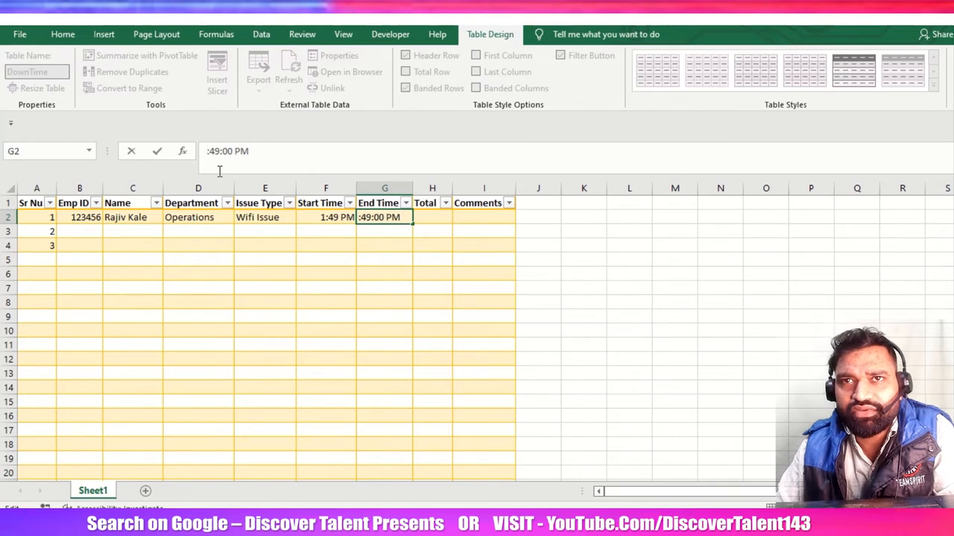
type("7")
key("Return")
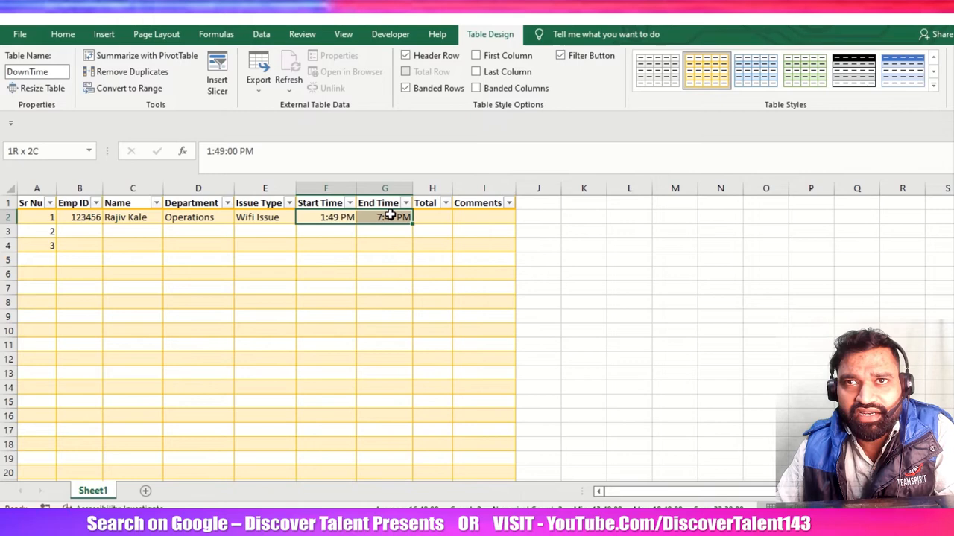
left_click(431, 216)
type("=[@[End Time]]")
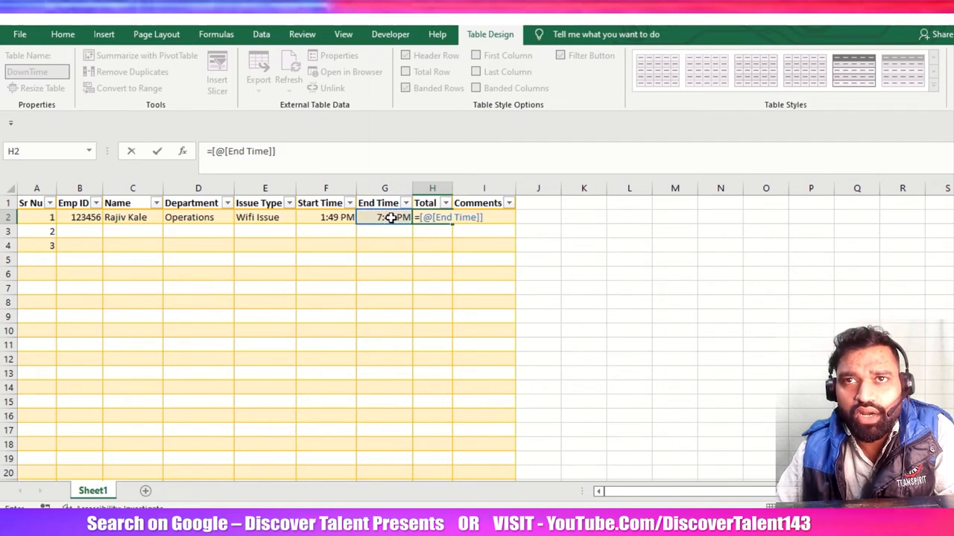
Enter =[@[End Time]]-[@[Start Time]] in the Total column and widen column H.
left_click(325, 217)
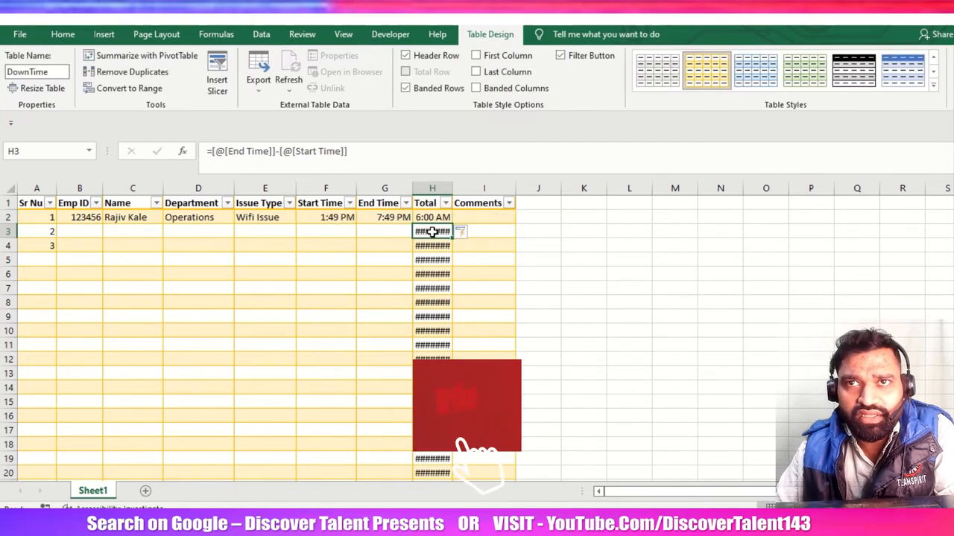
left_click(432, 216)
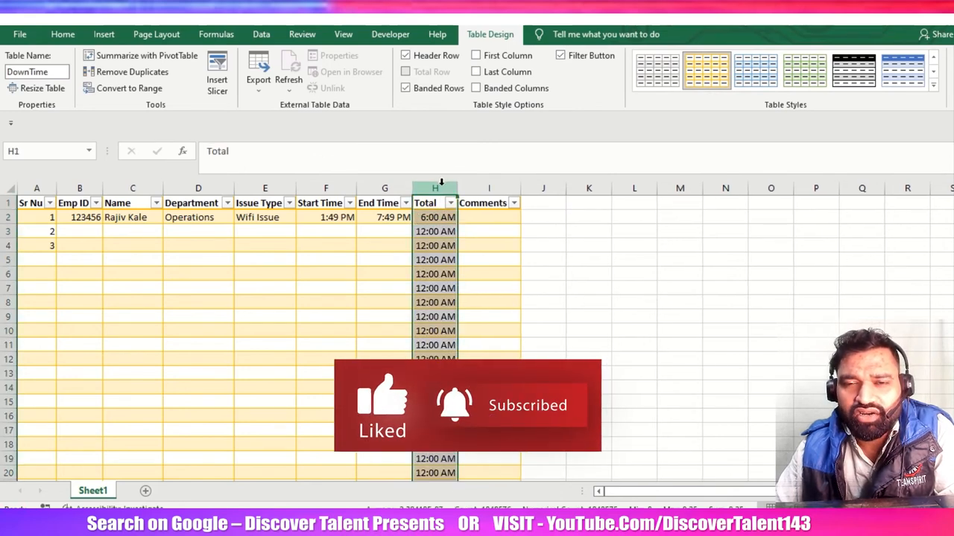
left_click(384, 245)
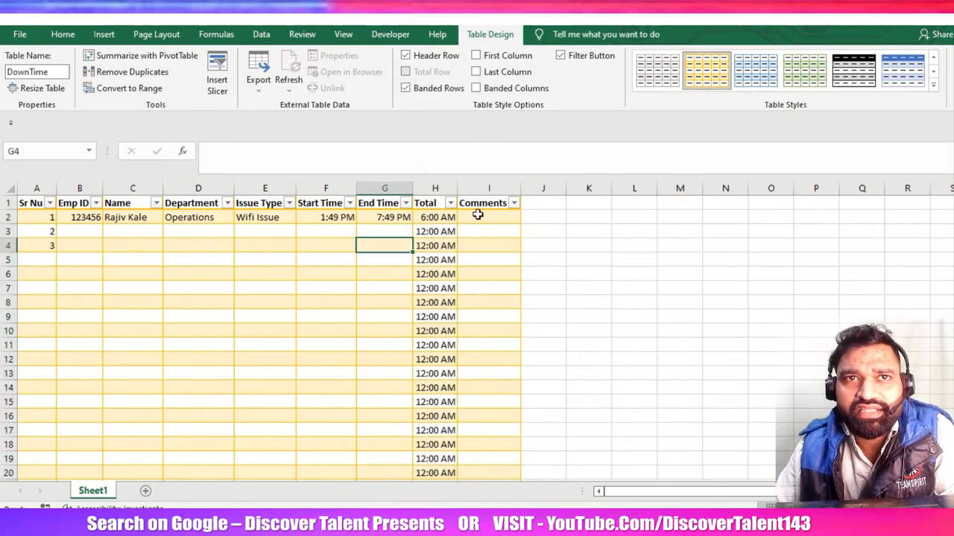
left_click(488, 217)
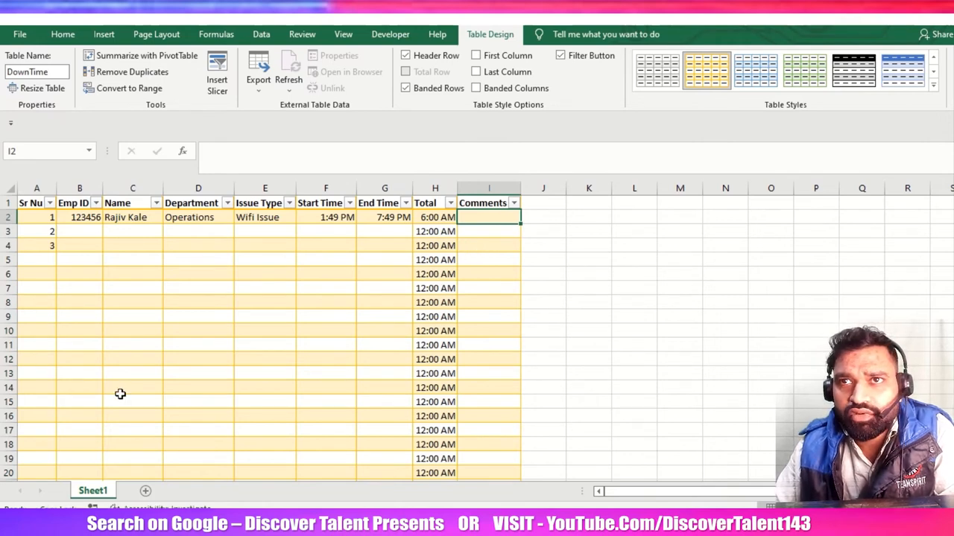
Type 'Work from home scenario / Wifi was down' into cell I2.
type("Work from home")
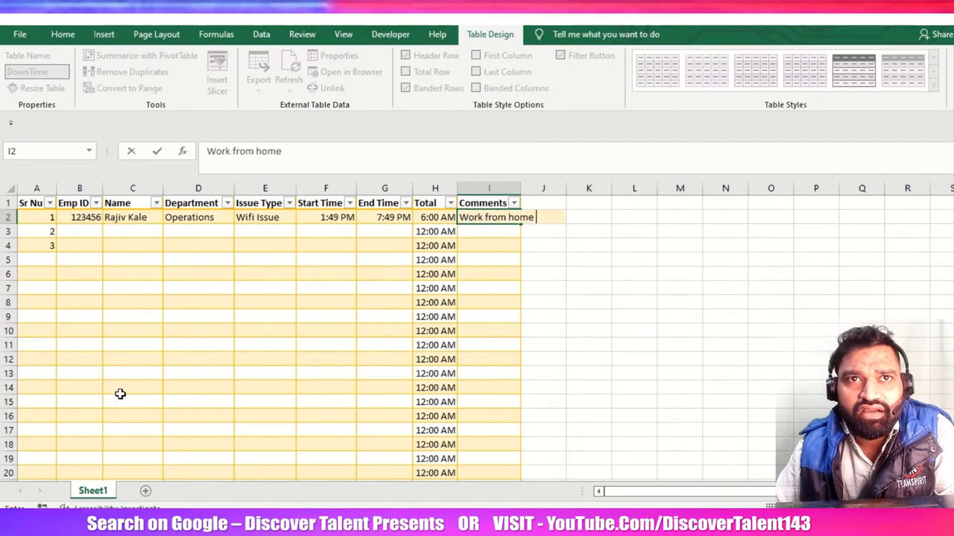
type("scena")
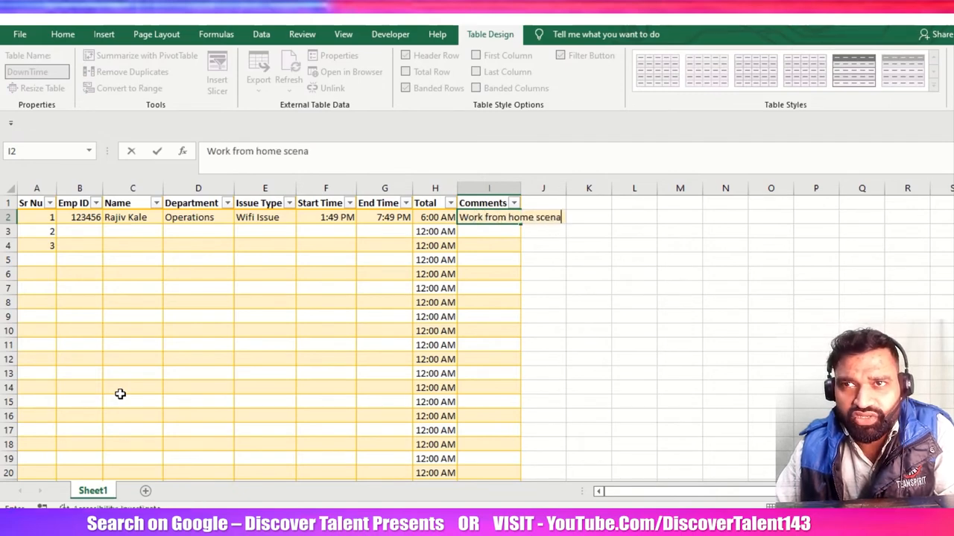
type("rio and unab")
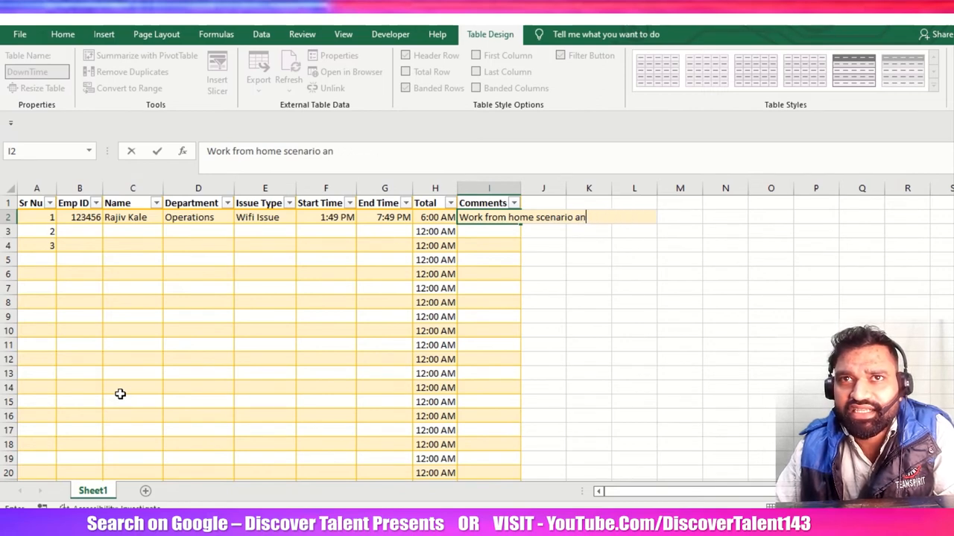
type("/")
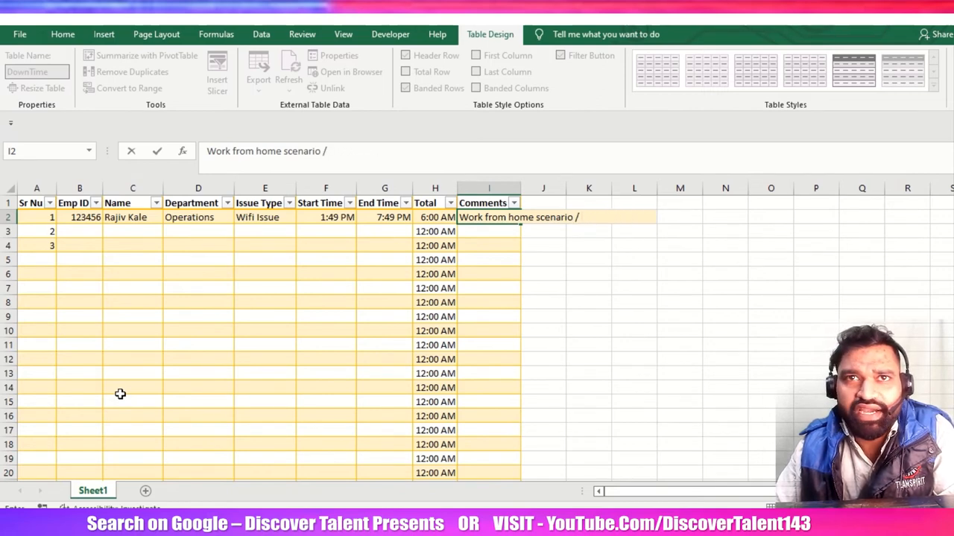
type("Wifi was down")
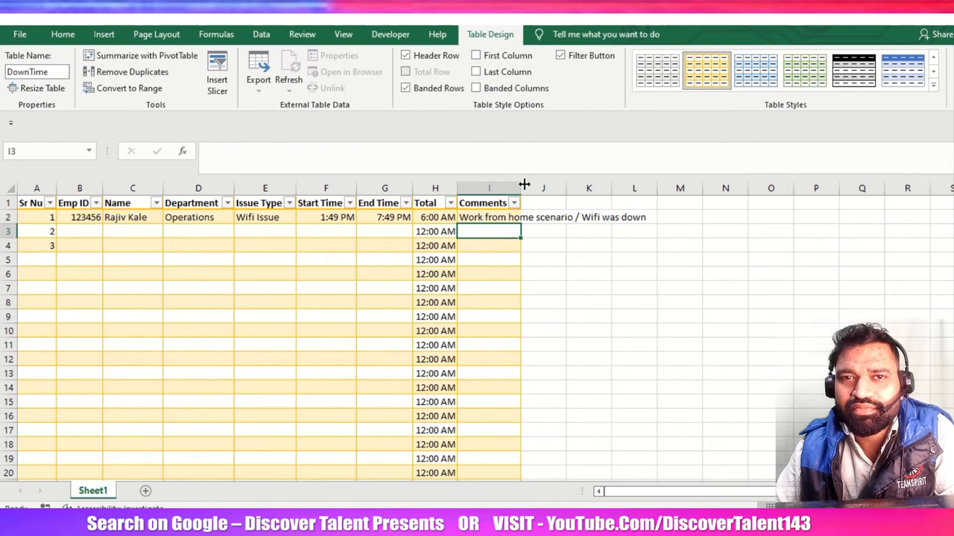
Drag the Comments column wider to fit the comment and bold column H's Total times.
left_click_drag(524, 188, 654, 188)
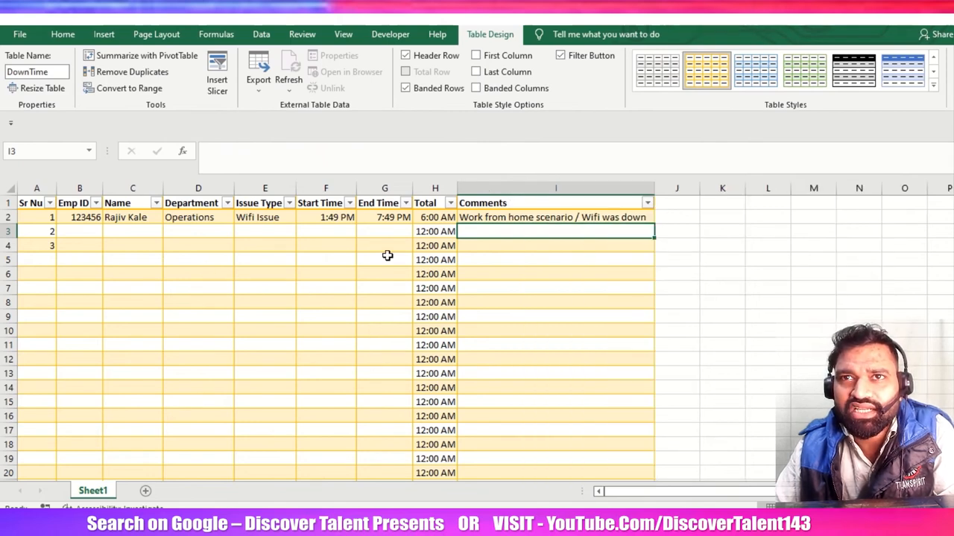
left_click(434, 202)
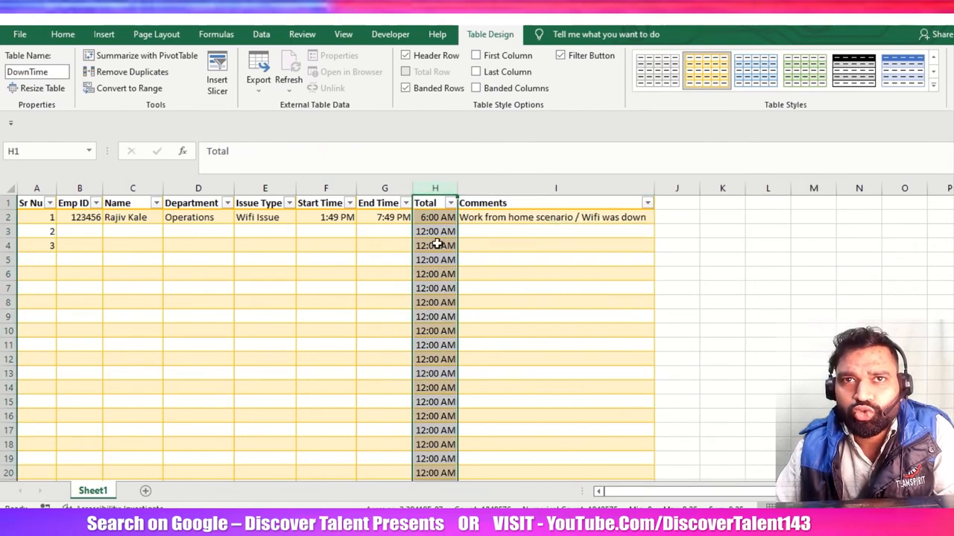
mouse_move(349, 343)
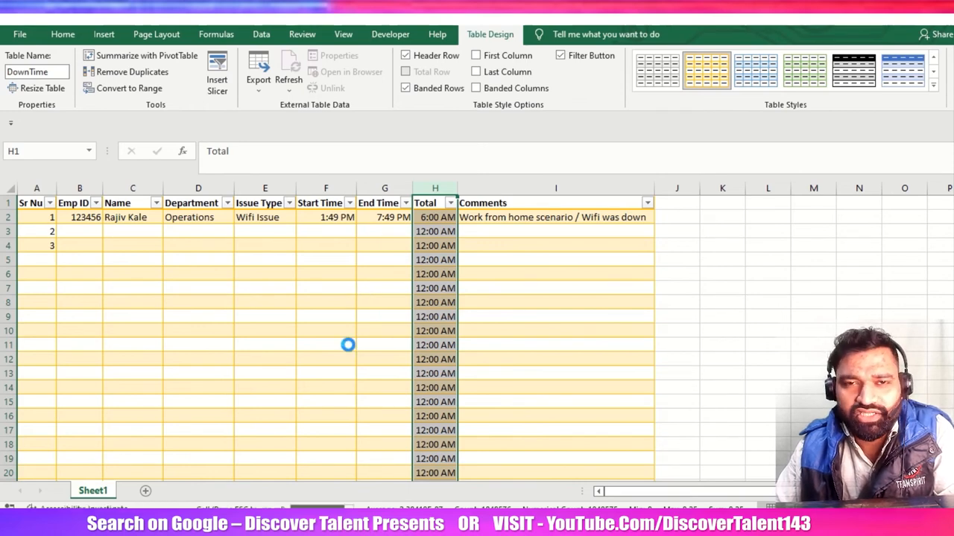
left_click(384, 259)
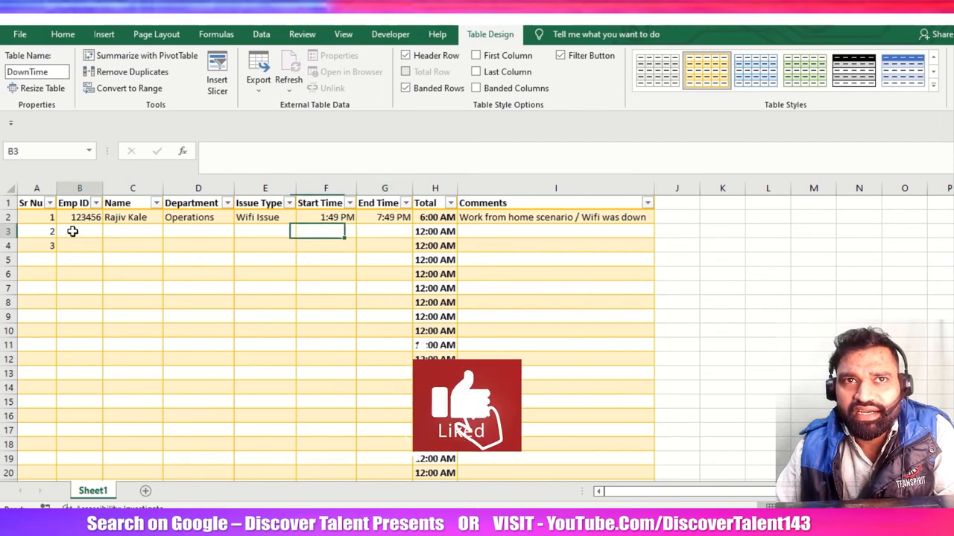
type("54")
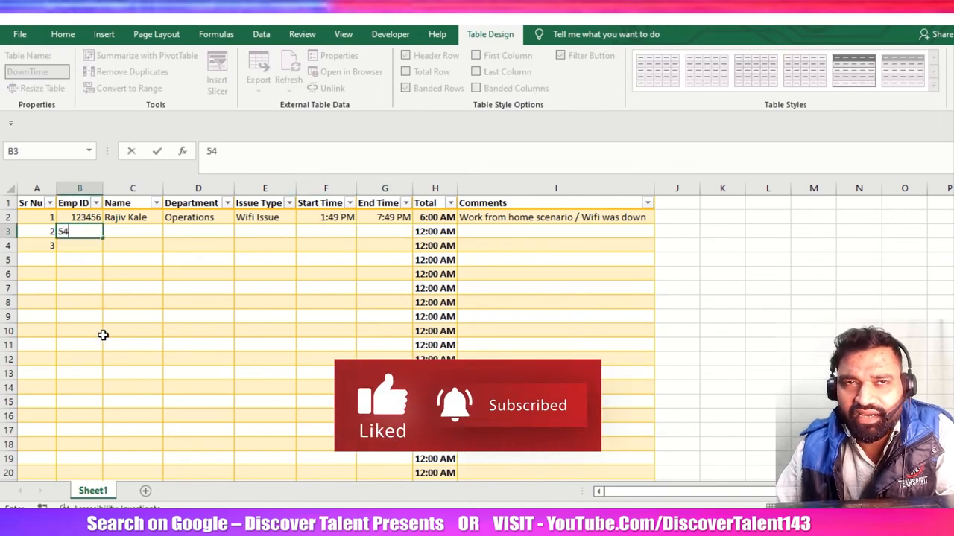
type("675")
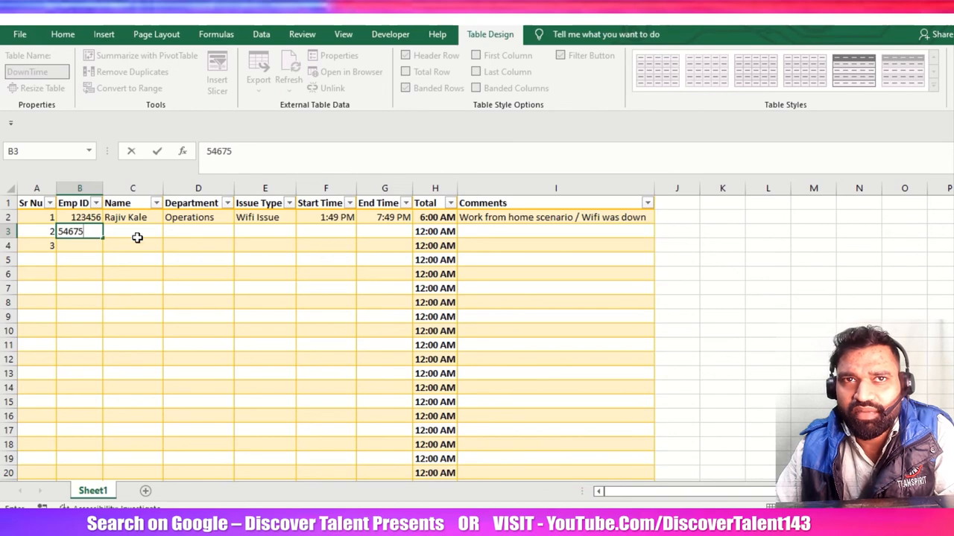
type("A")
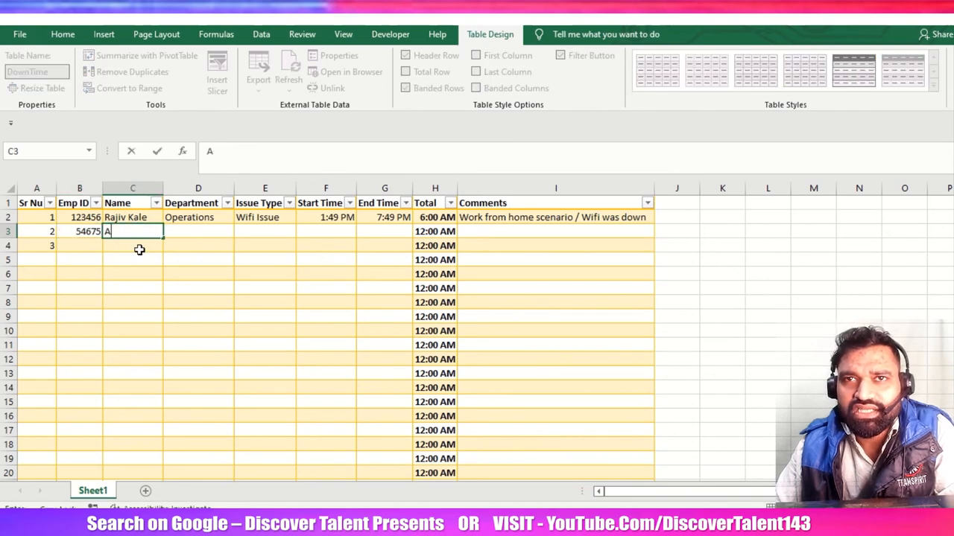
type("purva T")
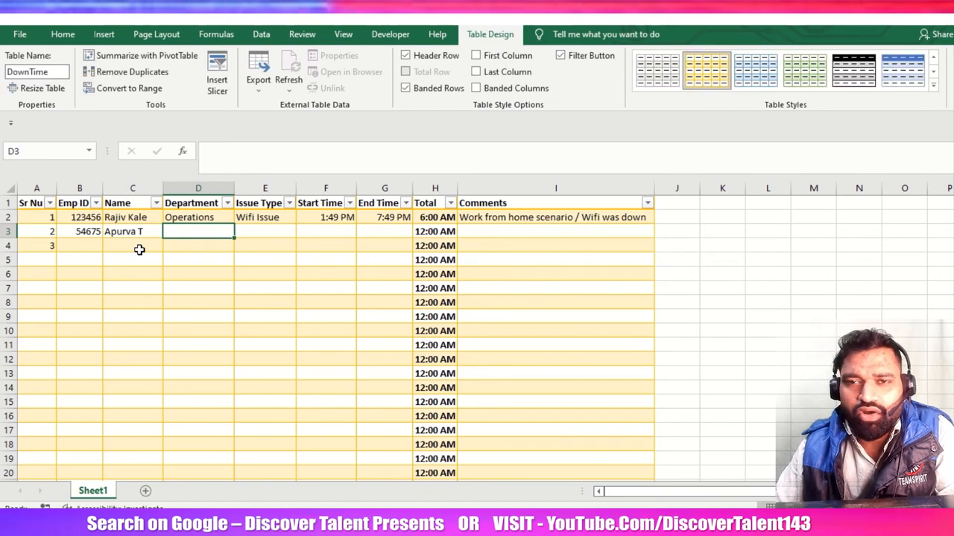
type("Sr")
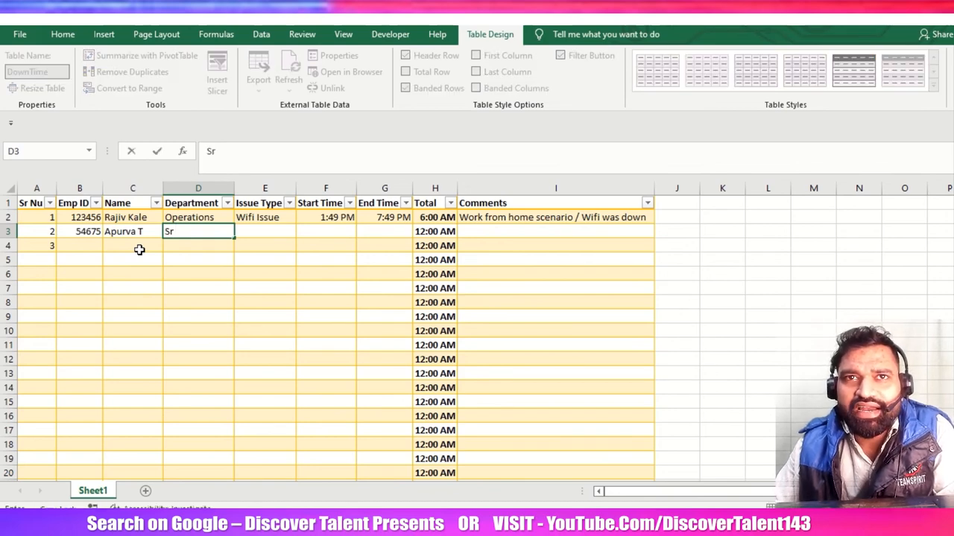
type("Leadership")
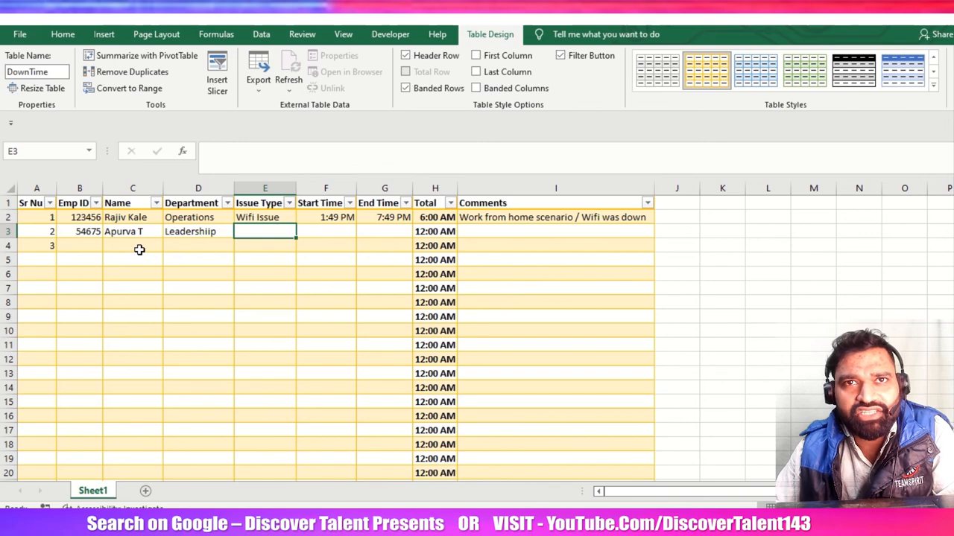
type("In")
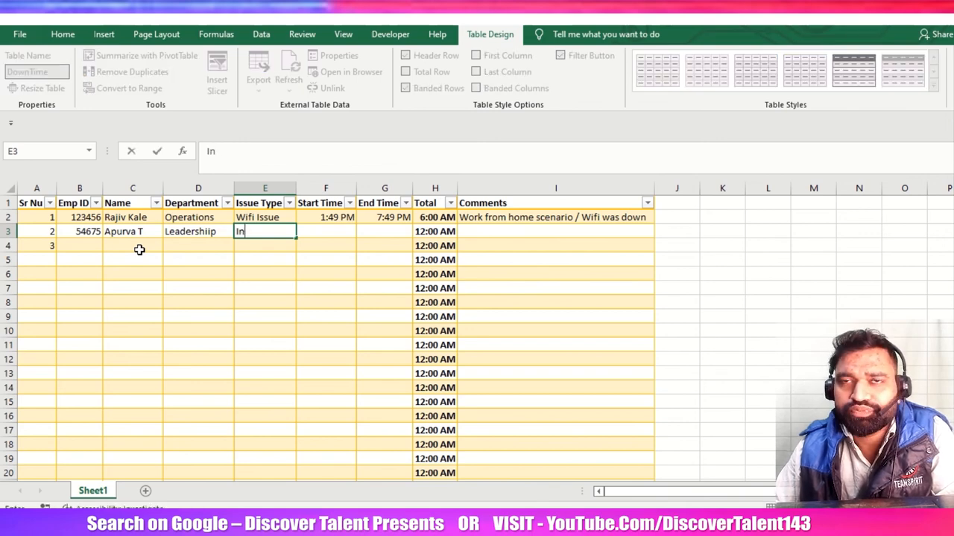
type("Power Issue")
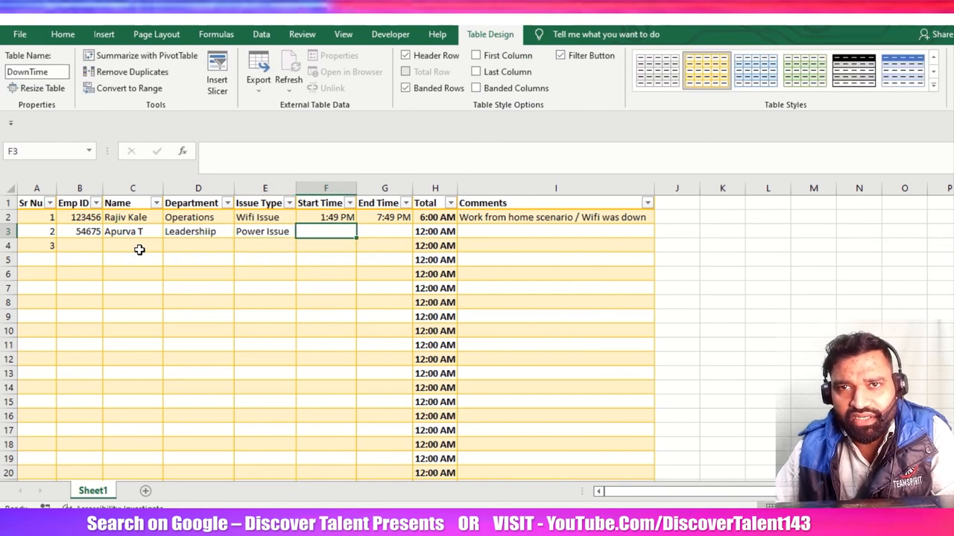
type("1:51 PM")
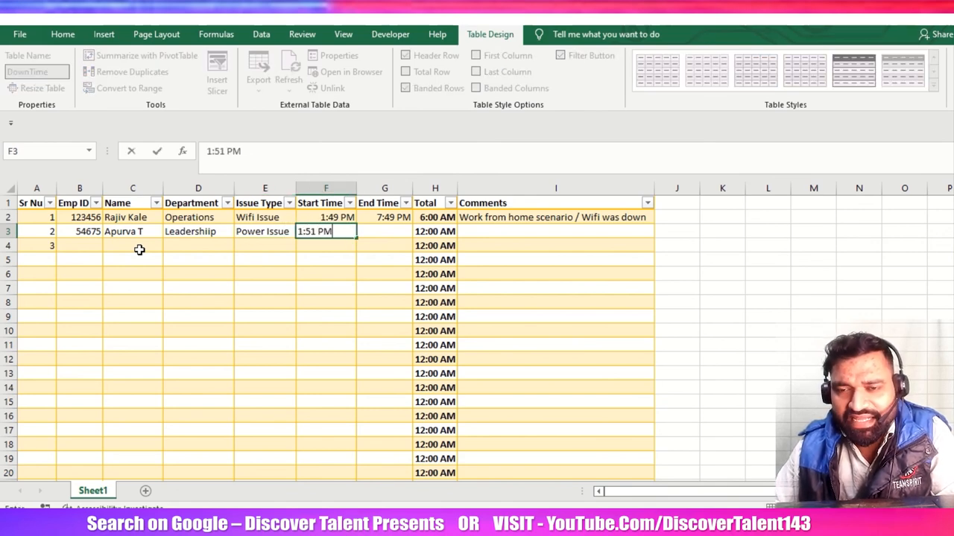